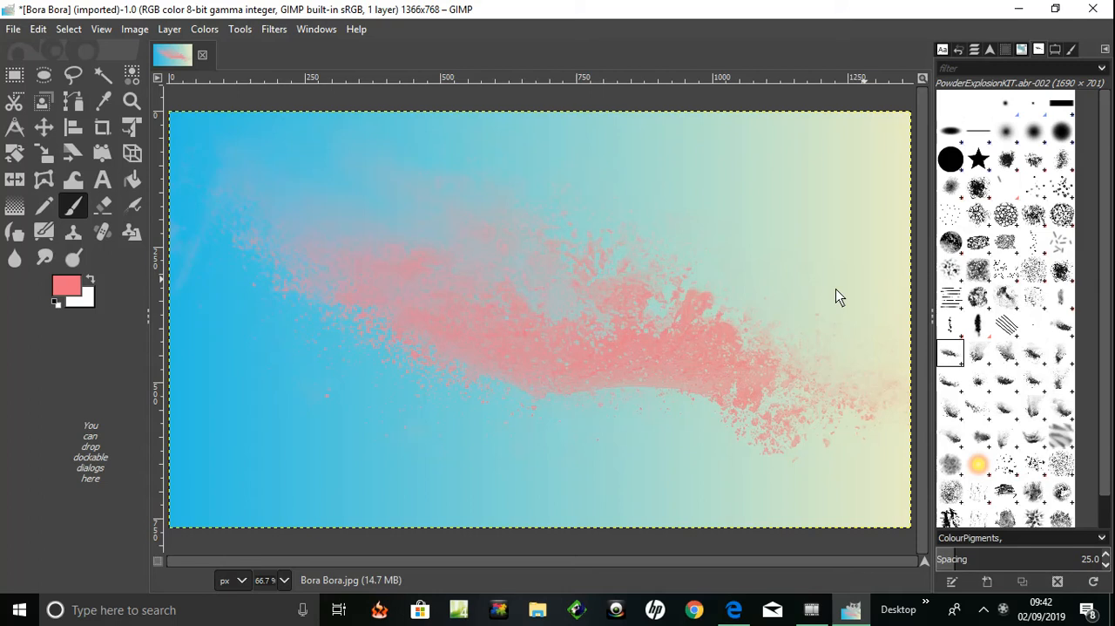
mouse_move(847, 252)
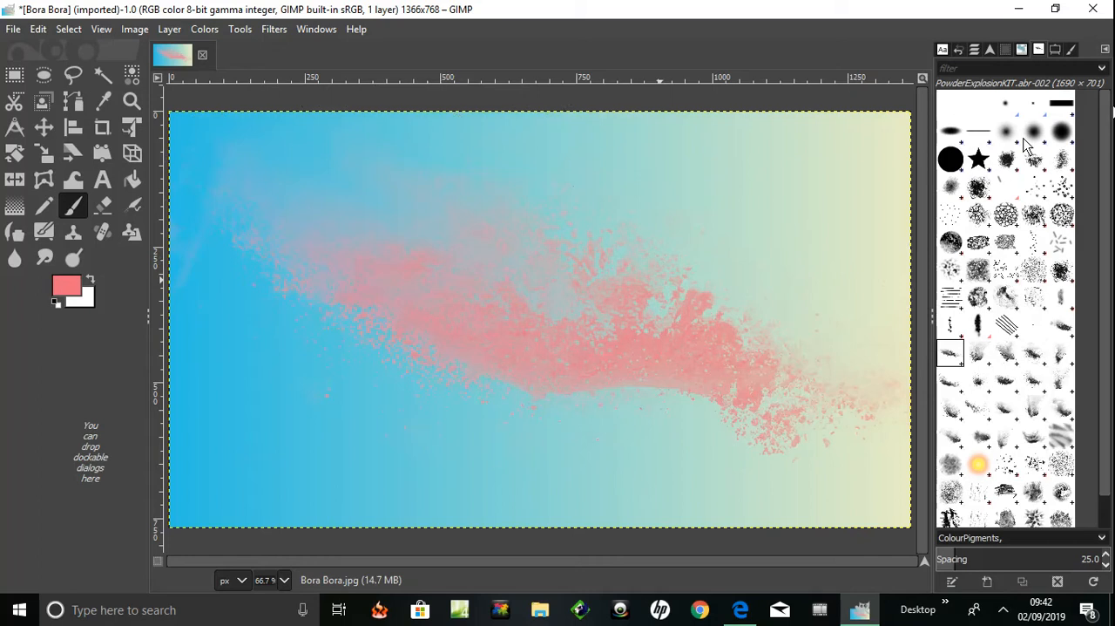
mouse_move(1008, 363)
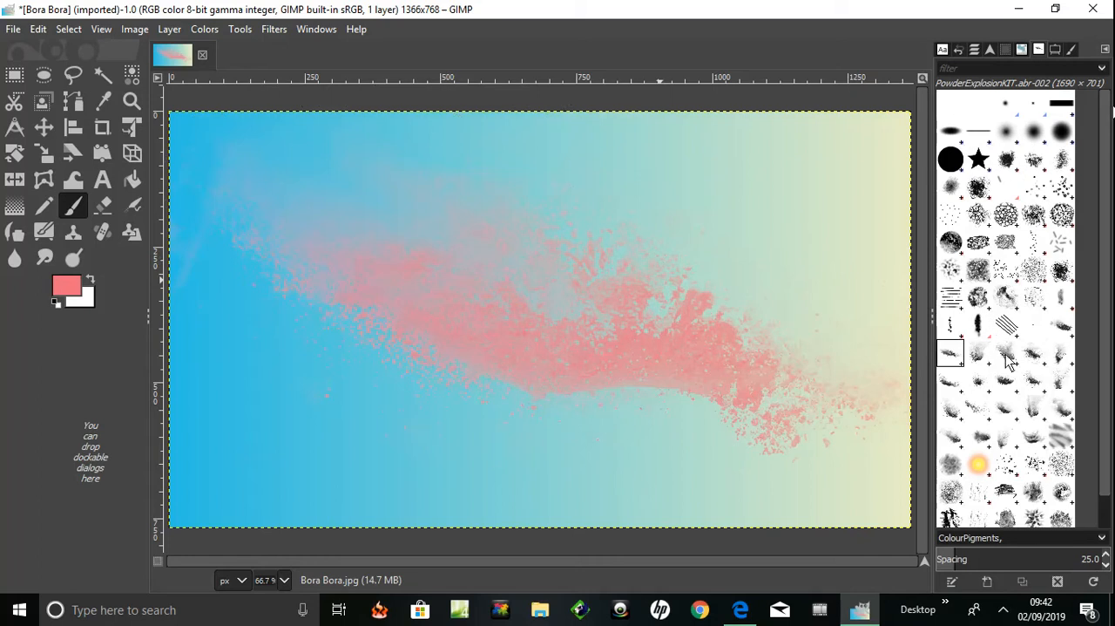
mouse_move(787, 285)
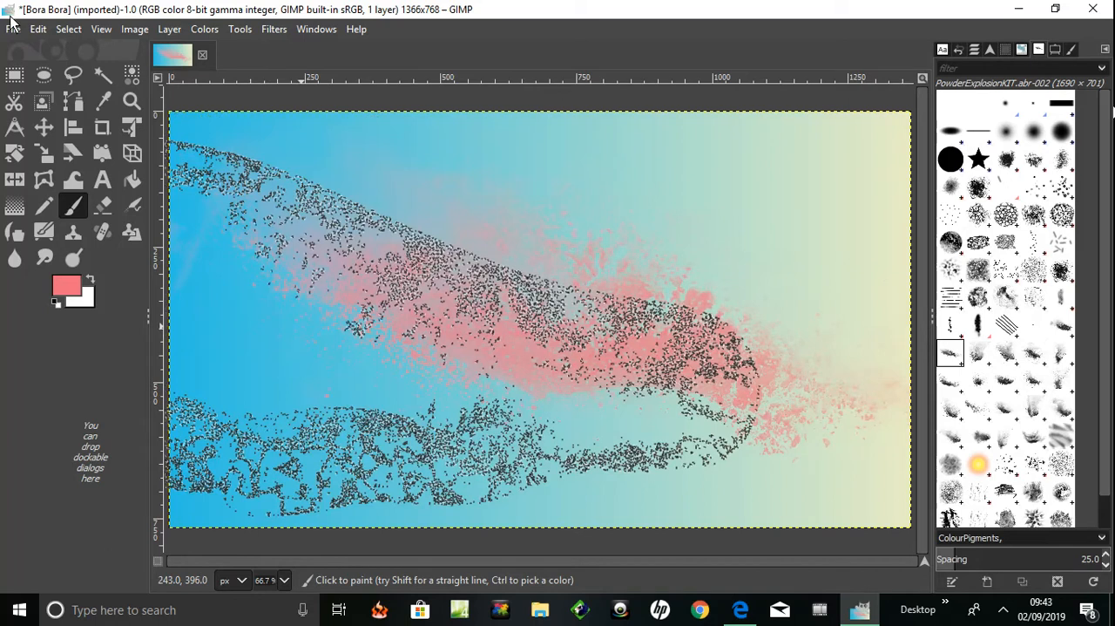
Undo the earlier pink splash stroke, returning the Bora Bora canvas to a bare gradient
click(38, 29)
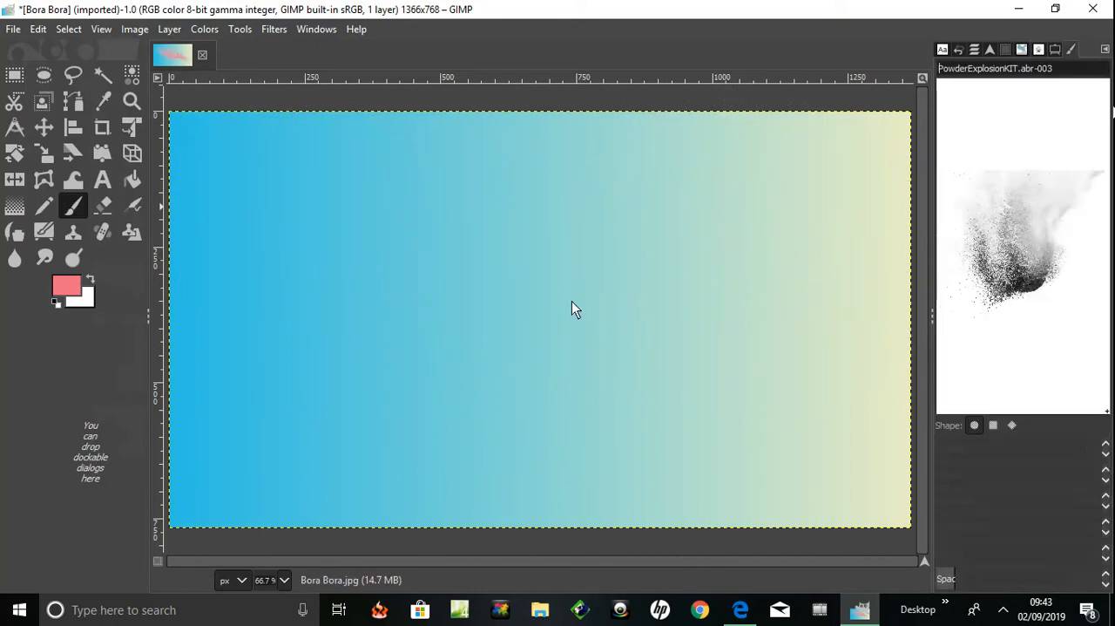
mouse_move(557, 301)
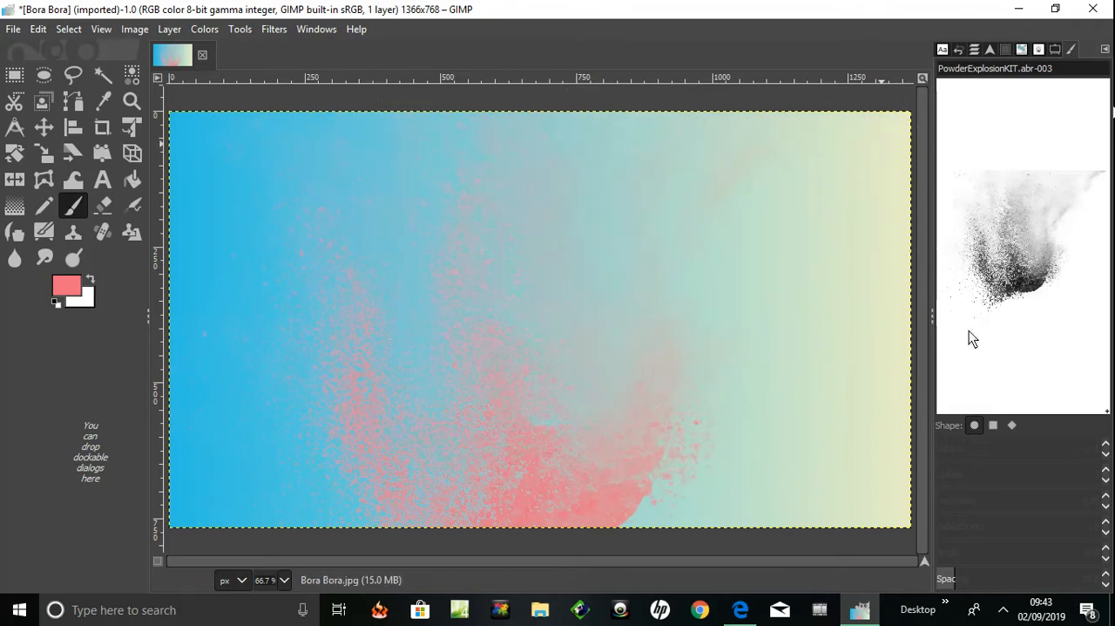
mouse_move(1024, 181)
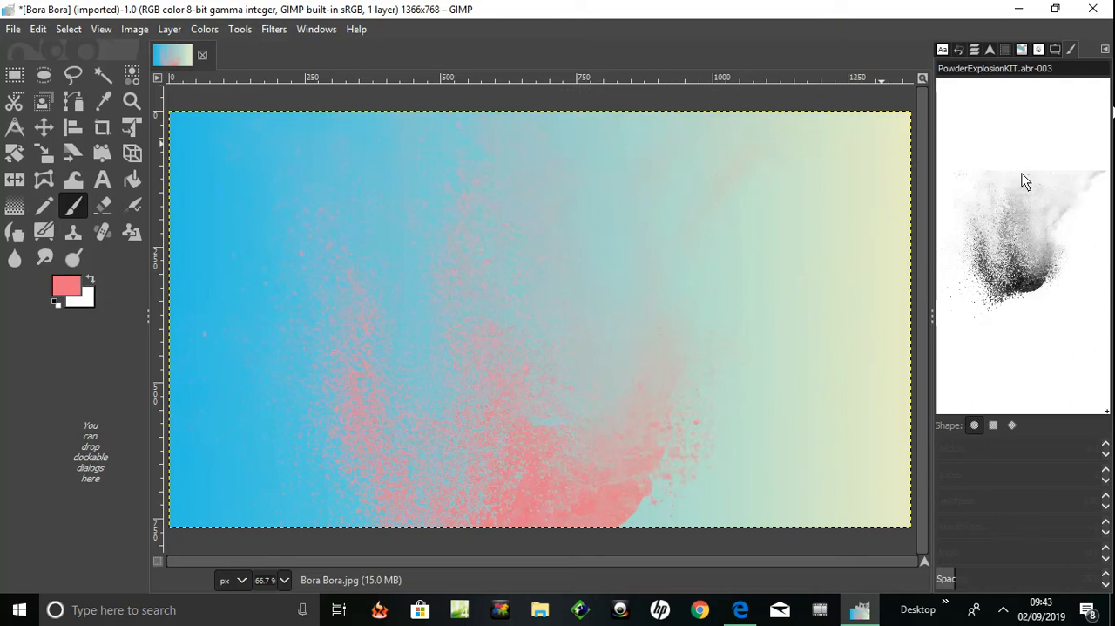
mouse_move(960, 232)
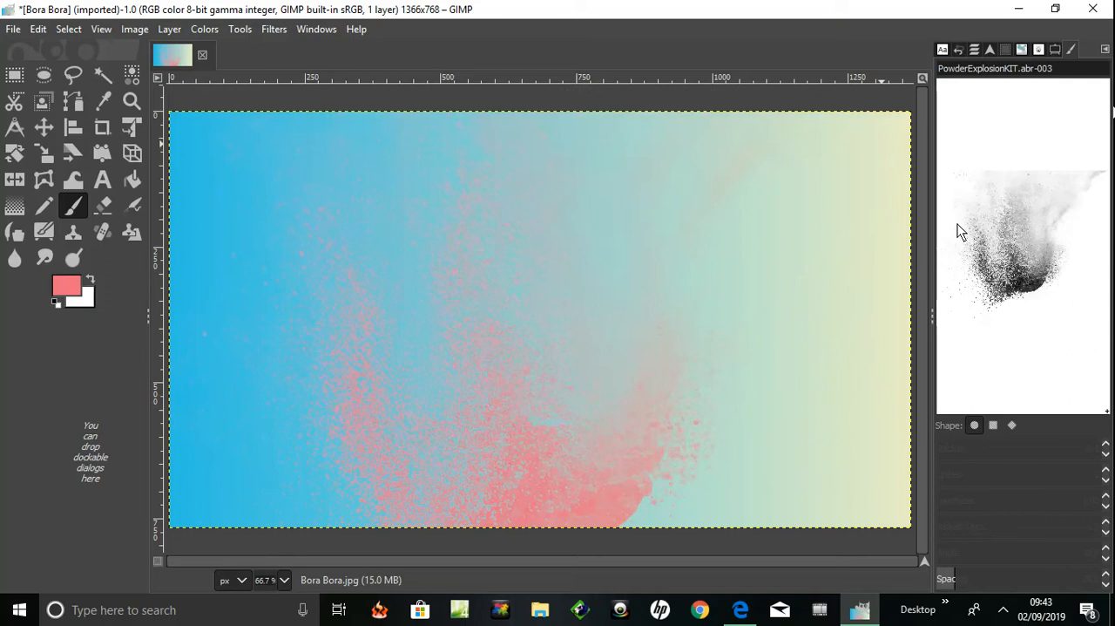
mouse_move(1093, 53)
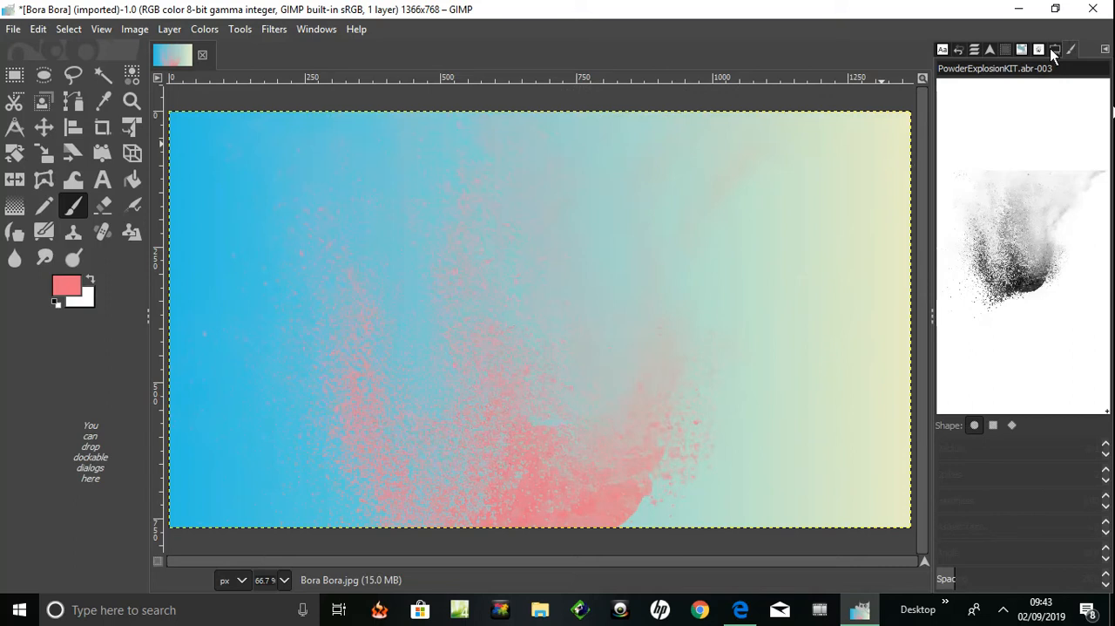
click(1054, 49)
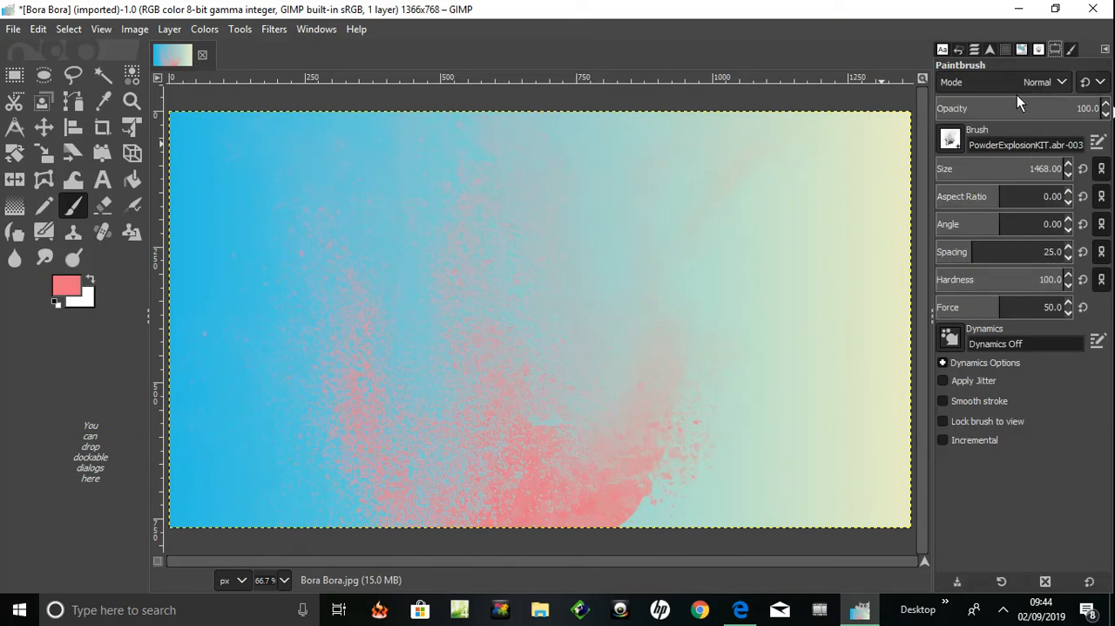
mouse_move(1100, 168)
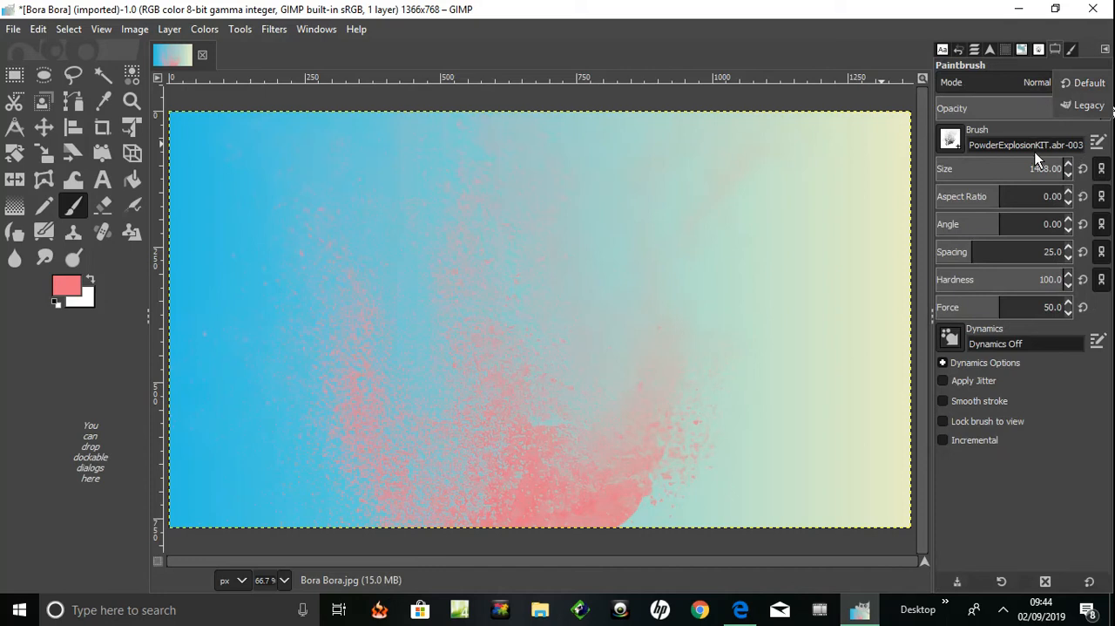
mouse_move(1098, 139)
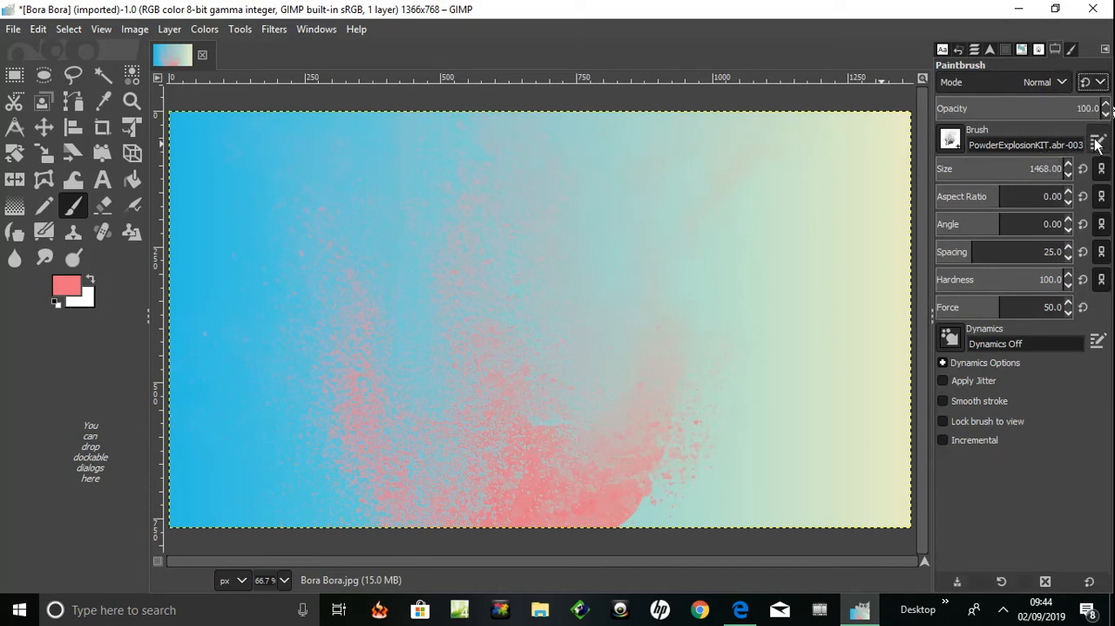
click(1097, 144)
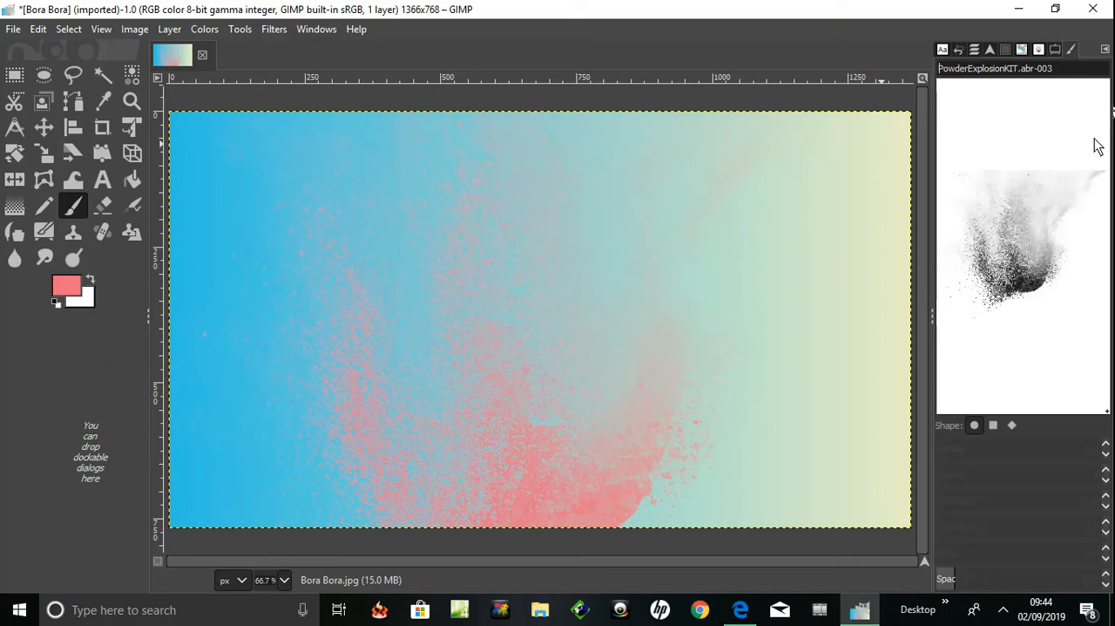
mouse_move(1045, 417)
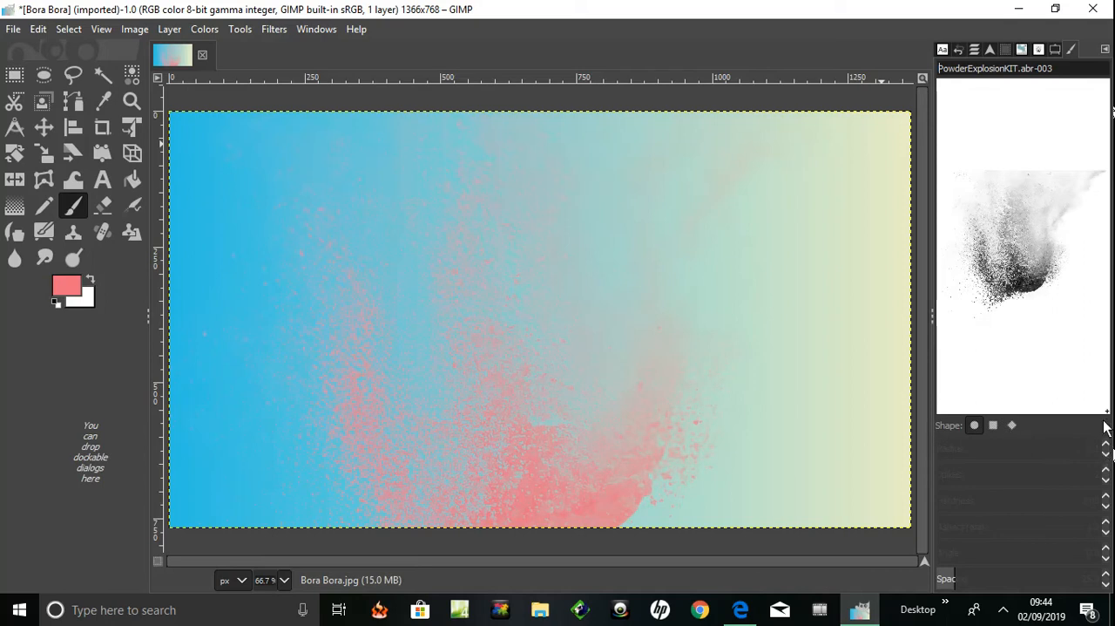
mouse_move(1056, 57)
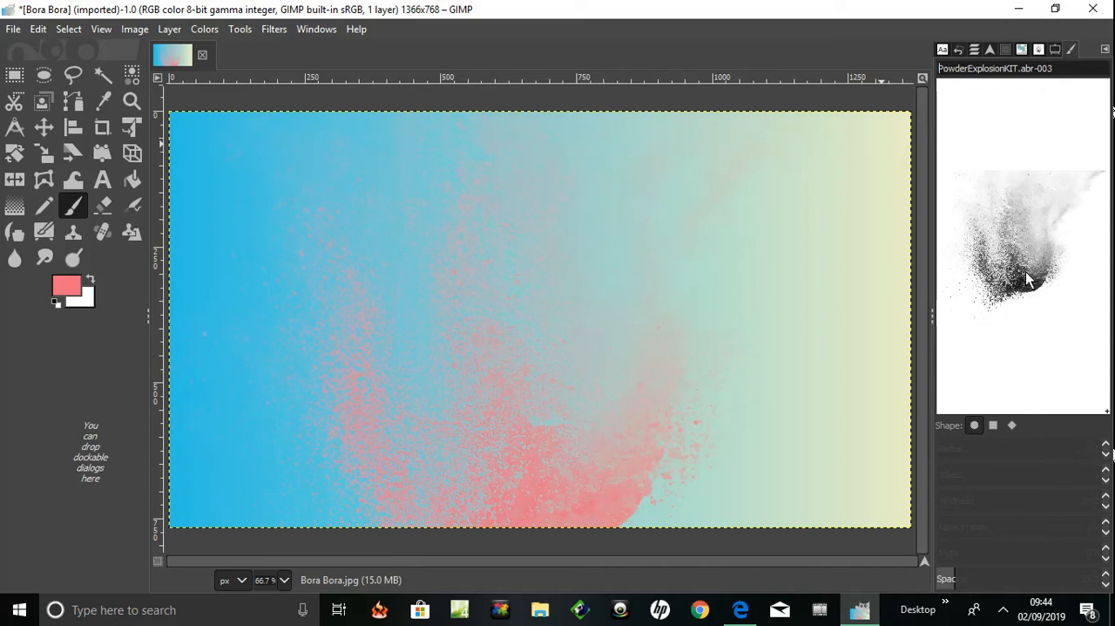
mouse_move(1010, 132)
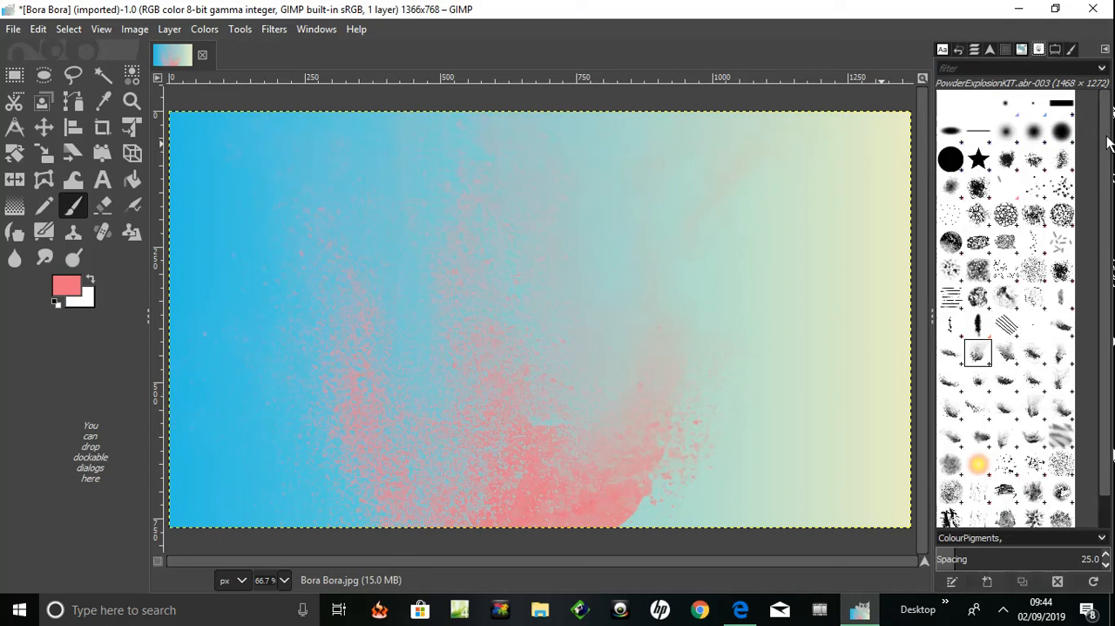
mouse_move(1027, 316)
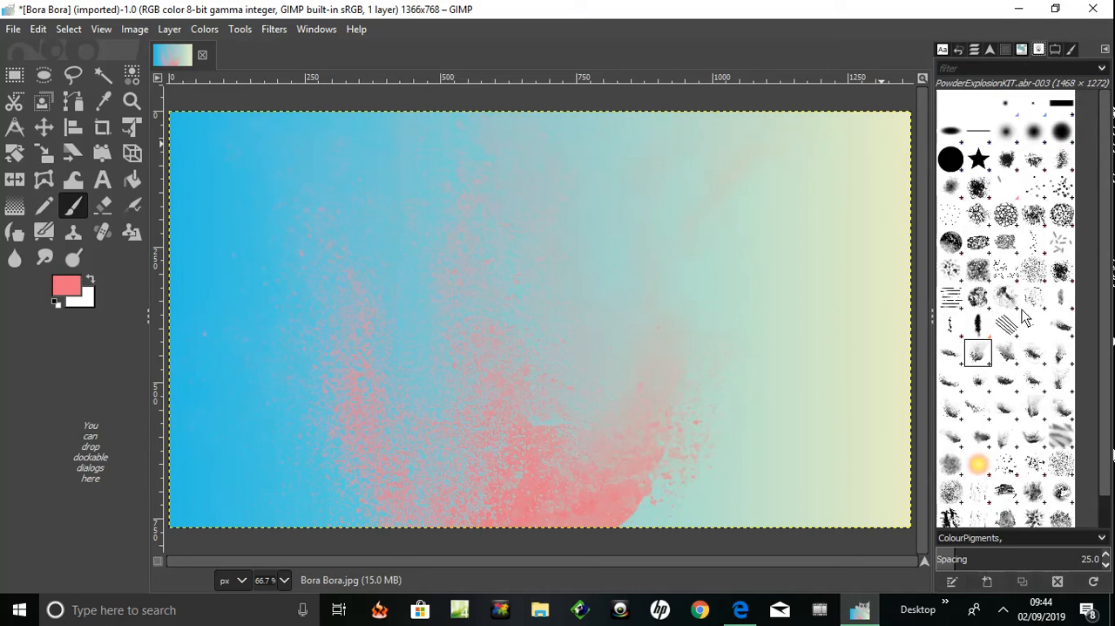
mouse_move(1068, 403)
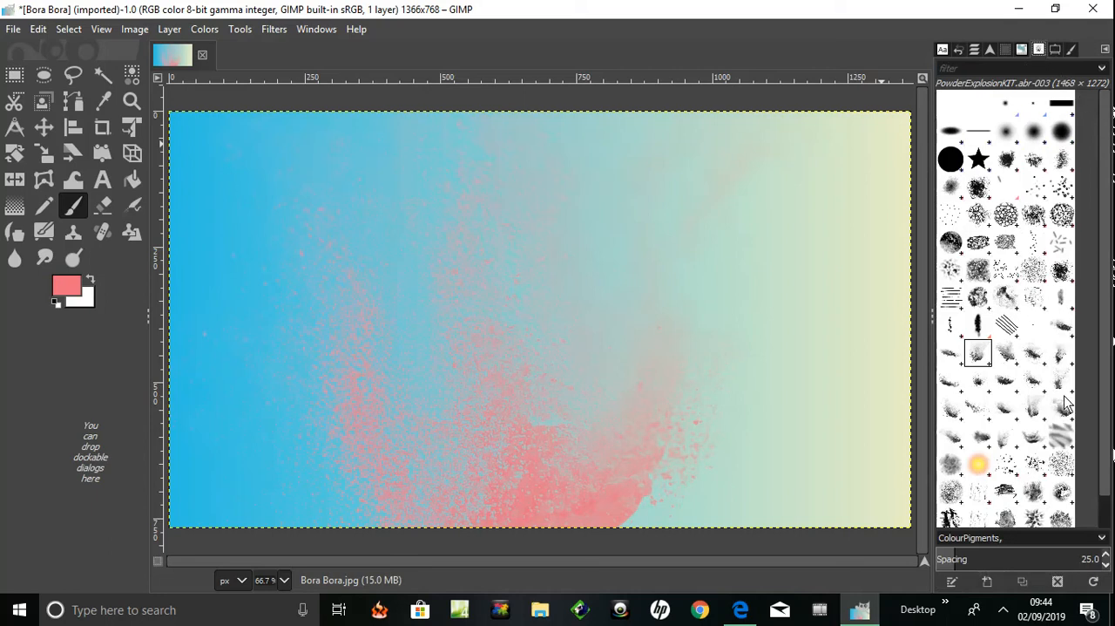
Make PowderExplosionKIT.abr-001 the active brush in the Brushes dock
click(1062, 327)
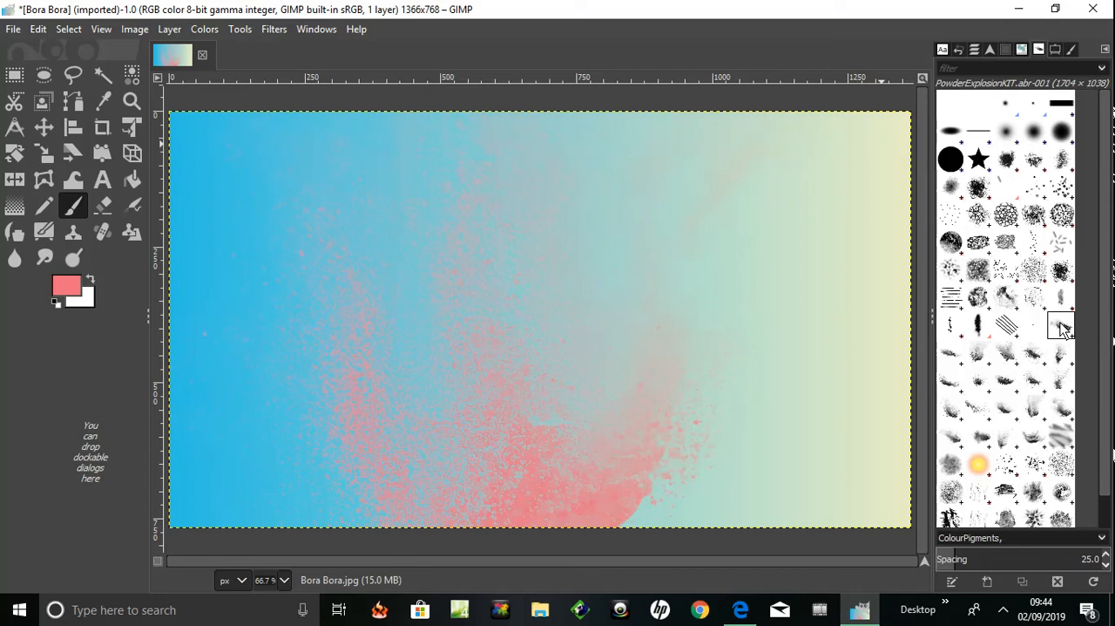
mouse_move(1037, 413)
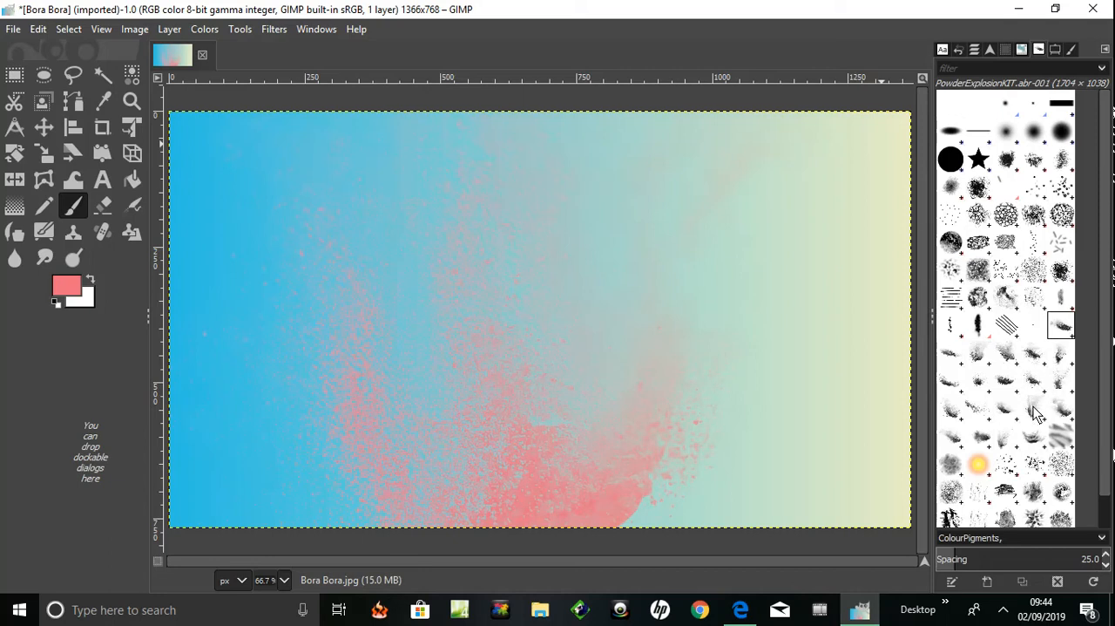
mouse_move(1078, 329)
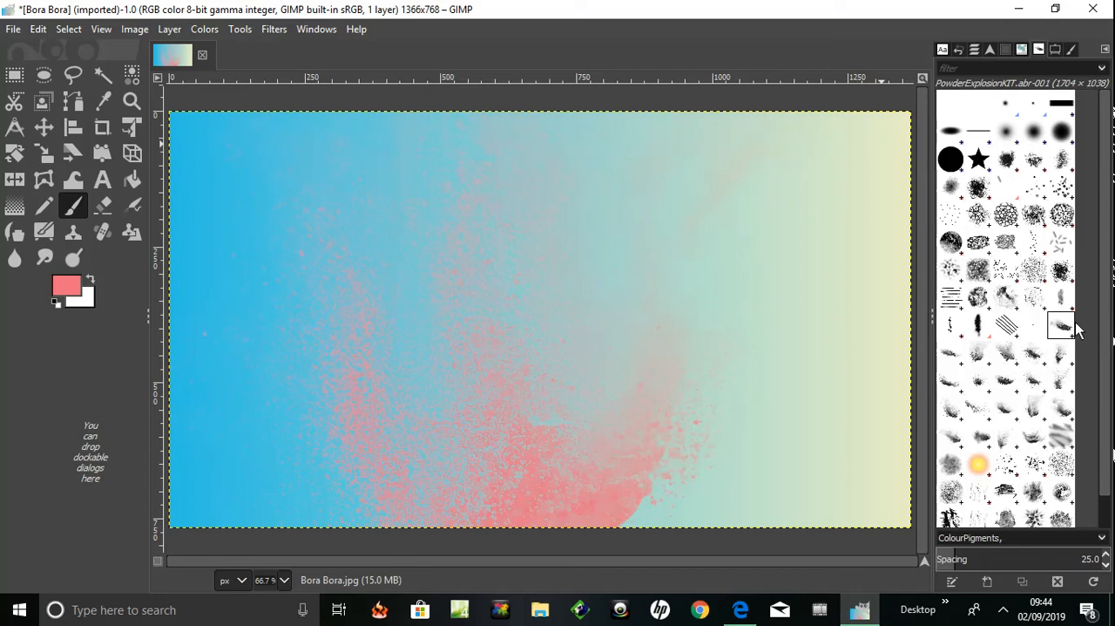
mouse_move(1013, 440)
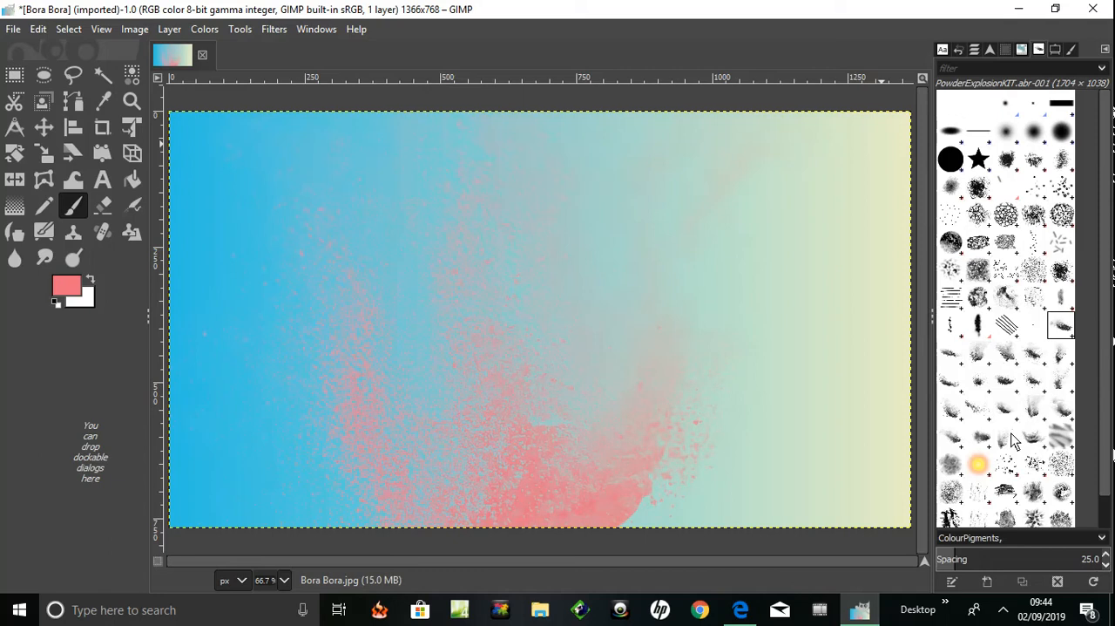
mouse_move(1038, 447)
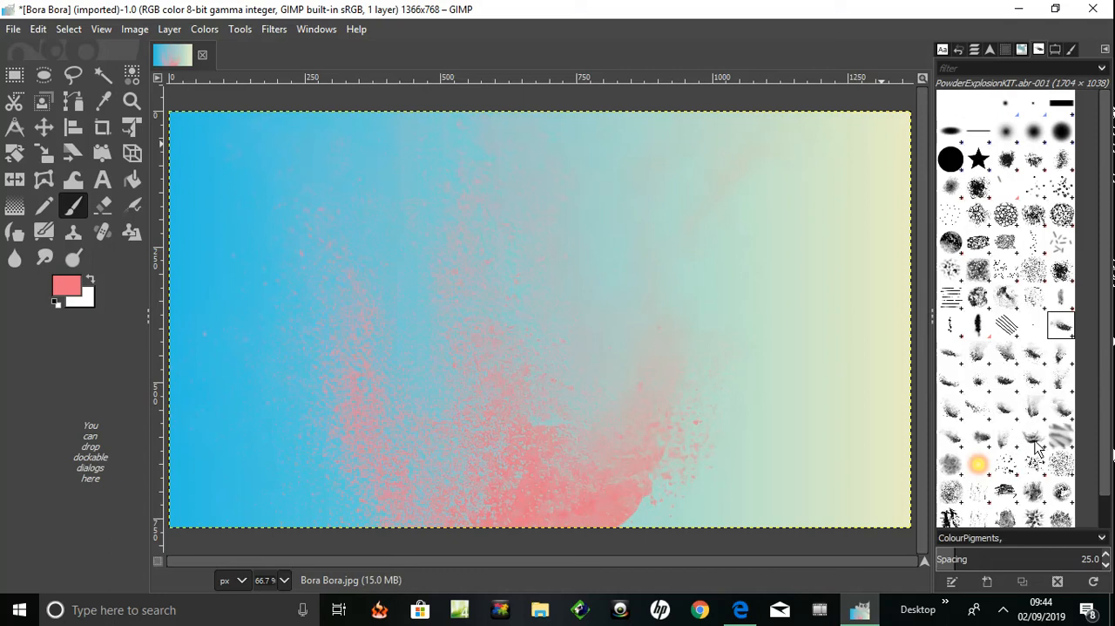
mouse_move(1063, 359)
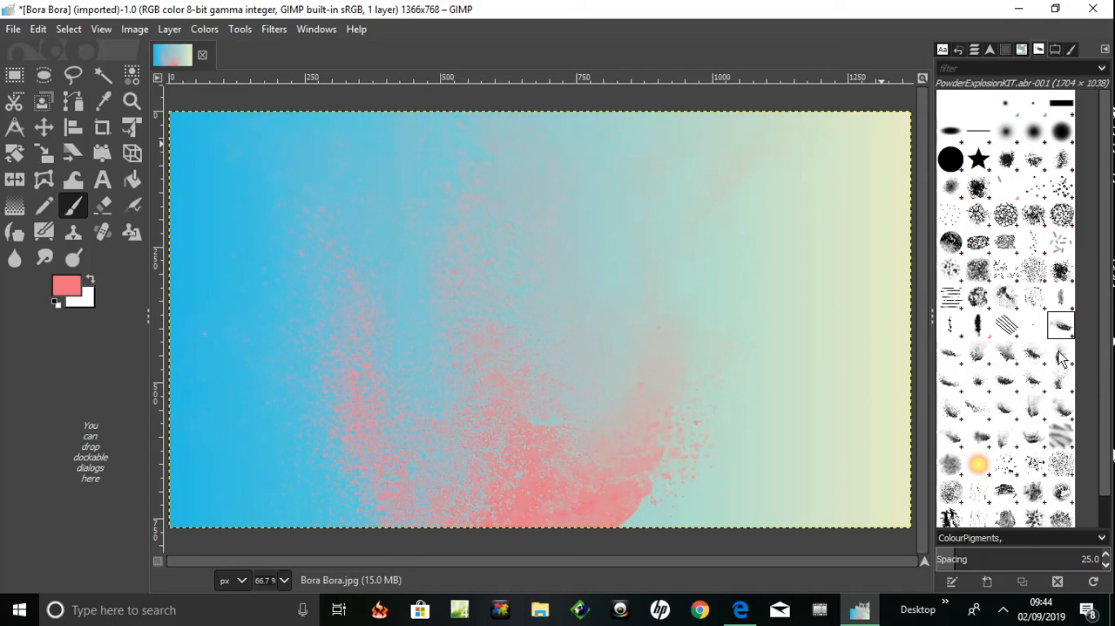
mouse_move(836, 429)
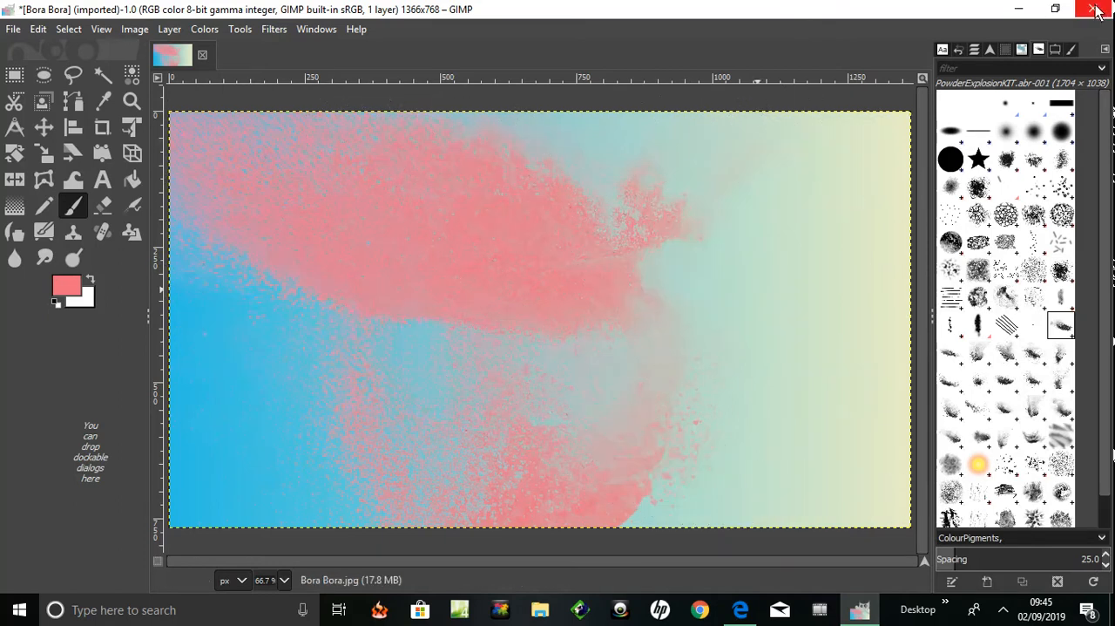
mouse_move(1097, 10)
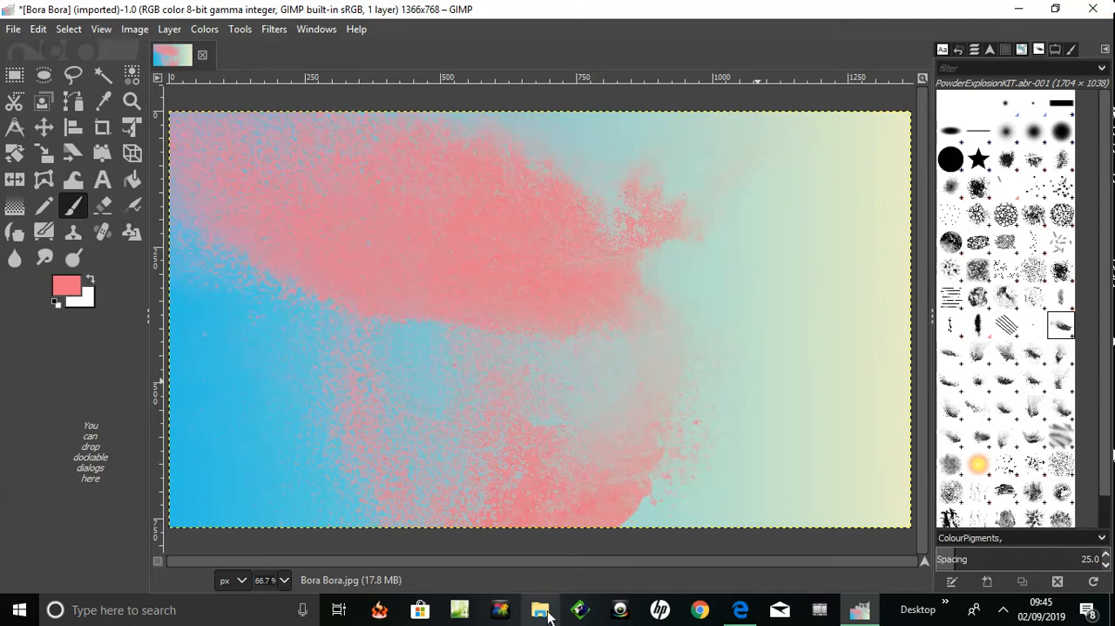
mouse_move(1094, 10)
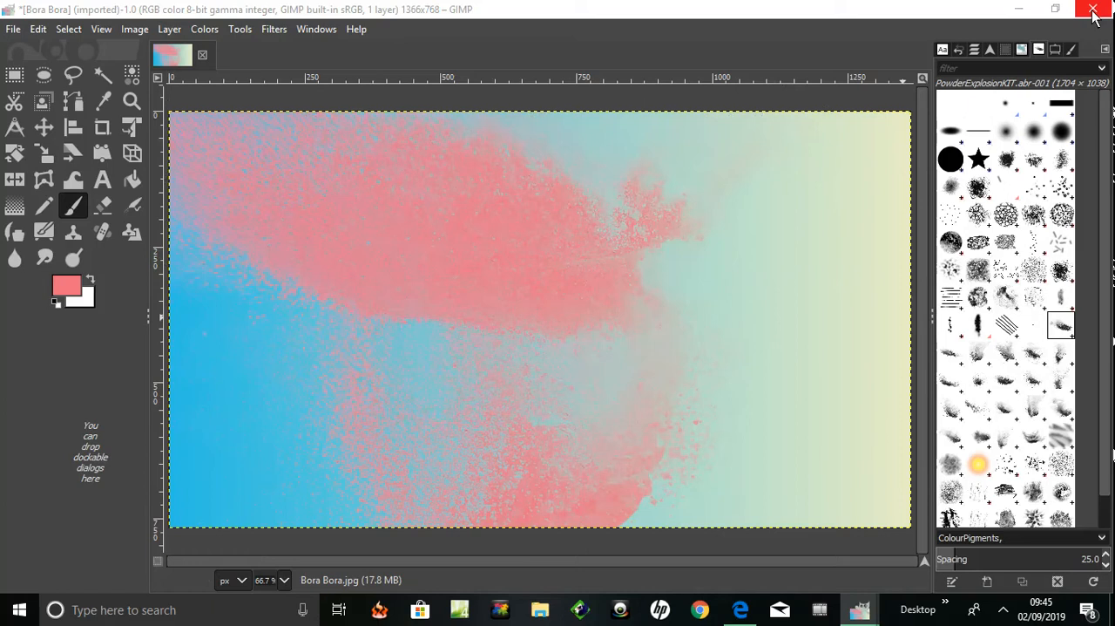
Quit GIMP, discarding the unsaved changes to the Bora Bora image
click(1095, 10)
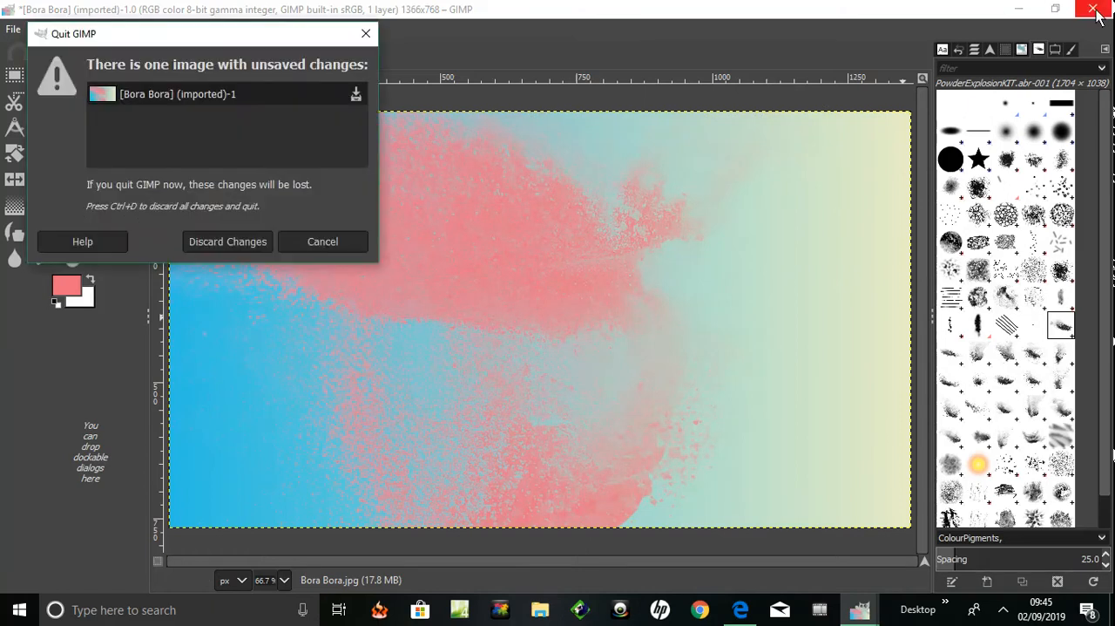
click(321, 242)
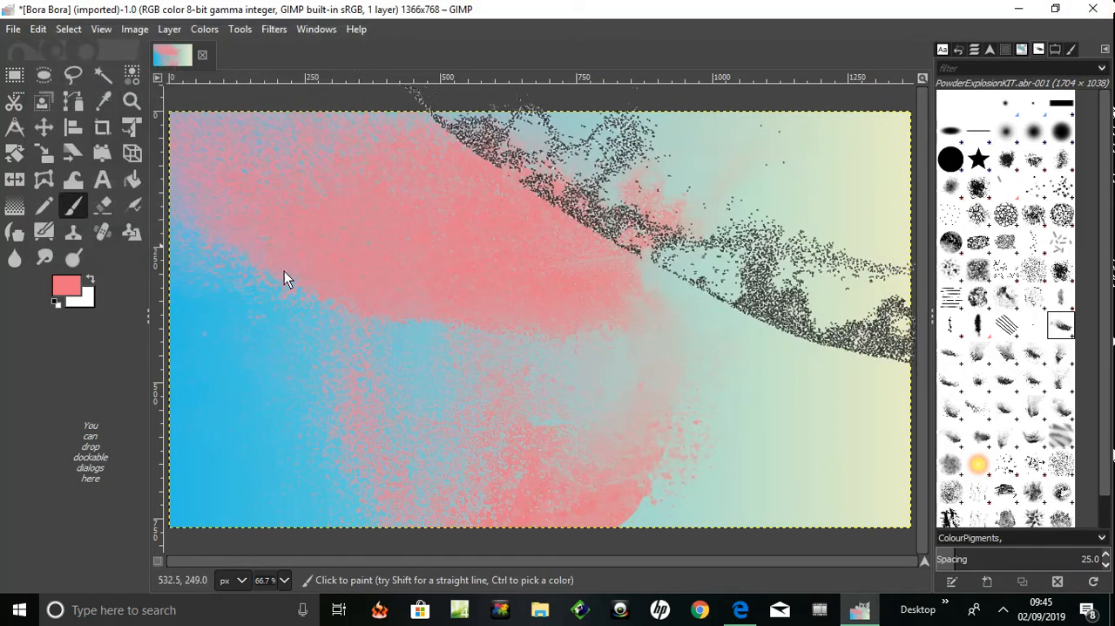
click(539, 609)
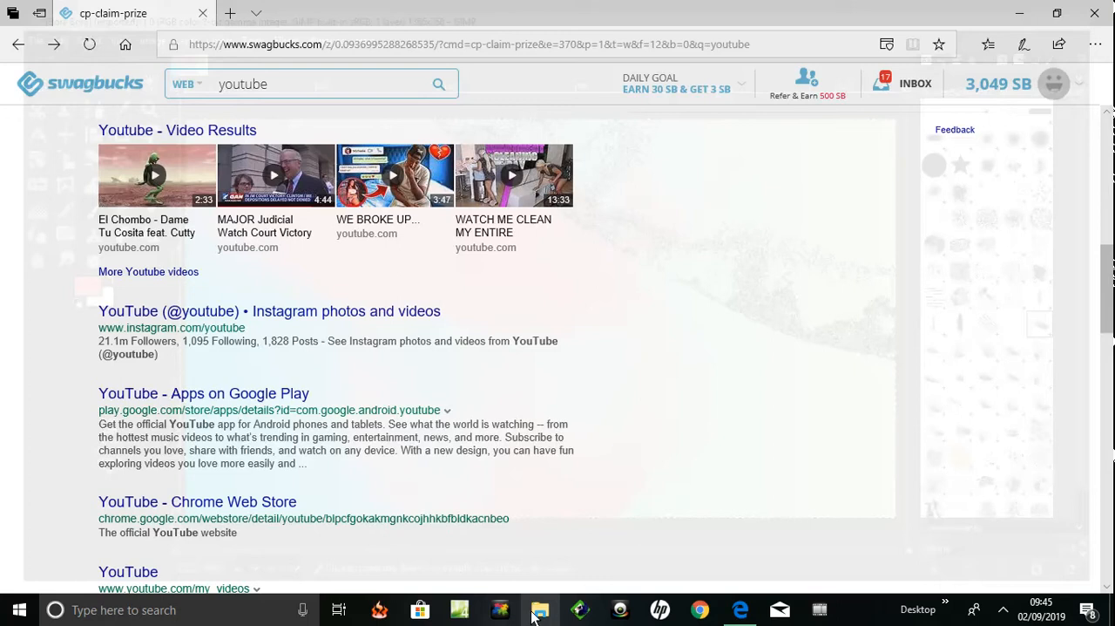
mouse_move(540, 609)
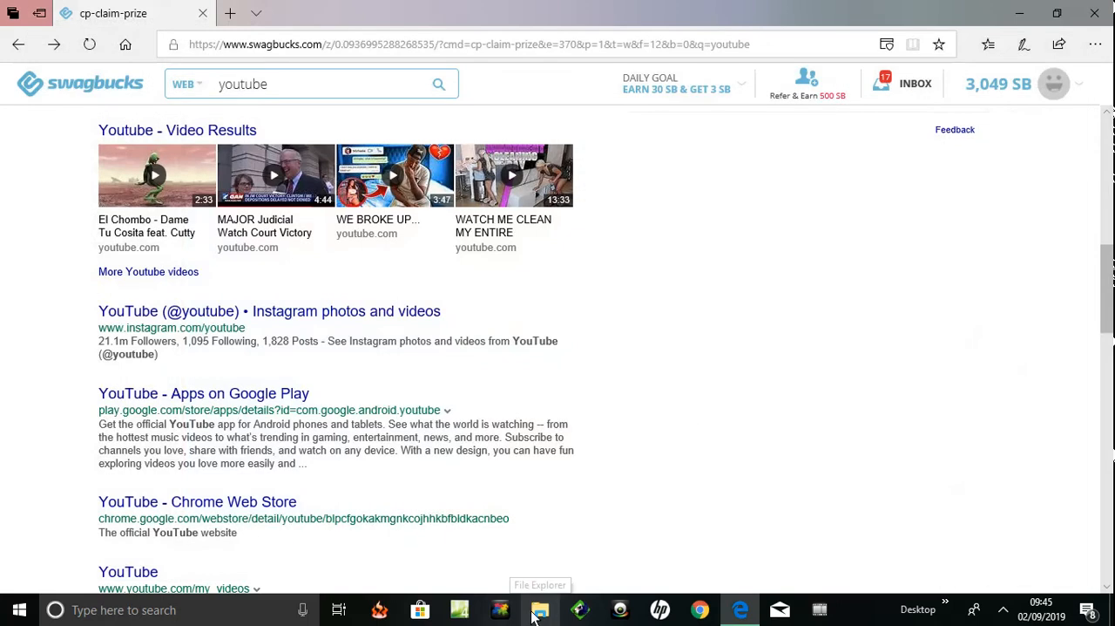
mouse_move(688, 413)
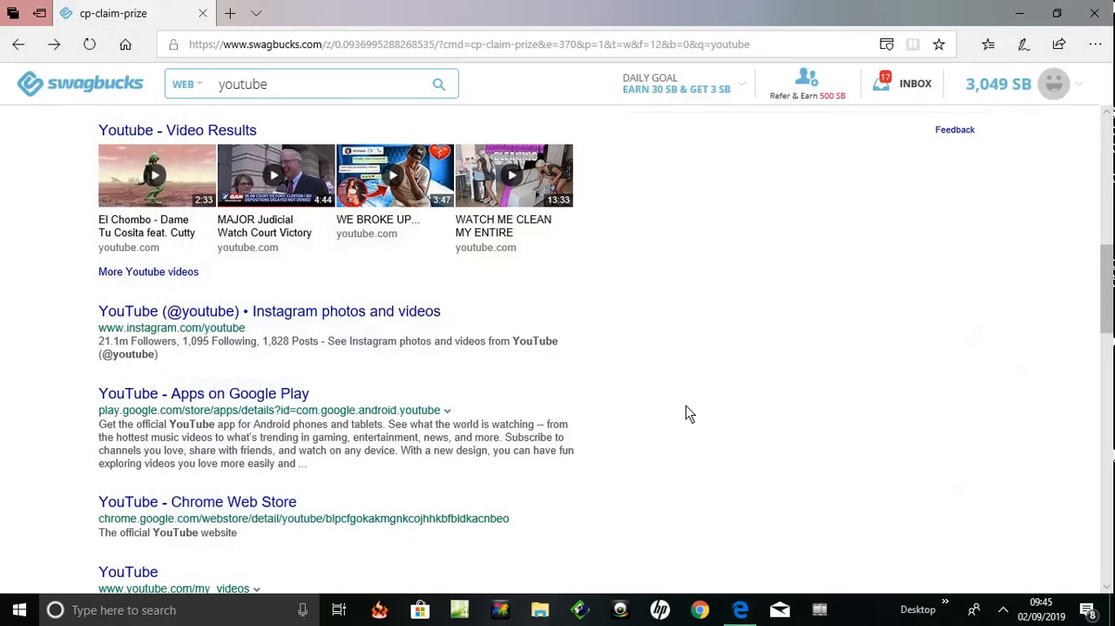
mouse_move(492, 144)
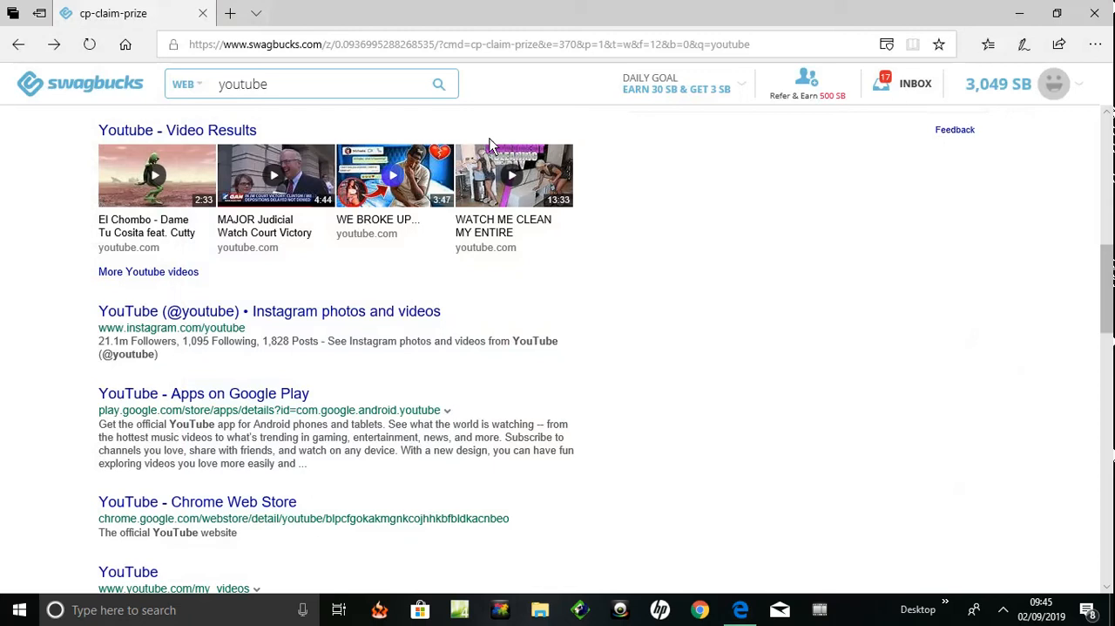
mouse_move(915, 84)
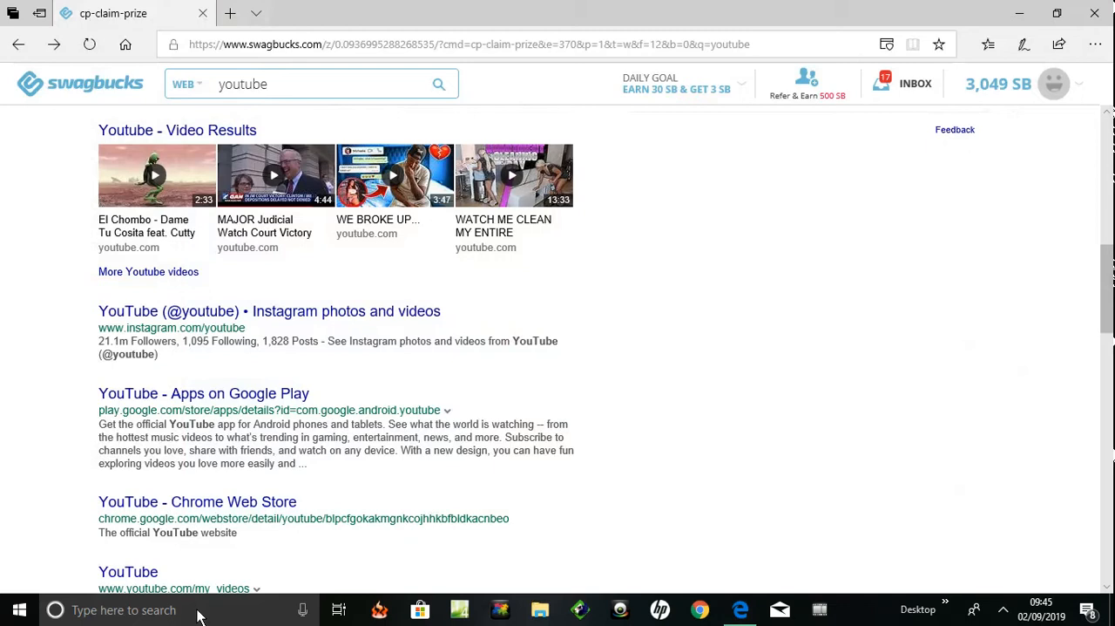
mouse_move(539, 609)
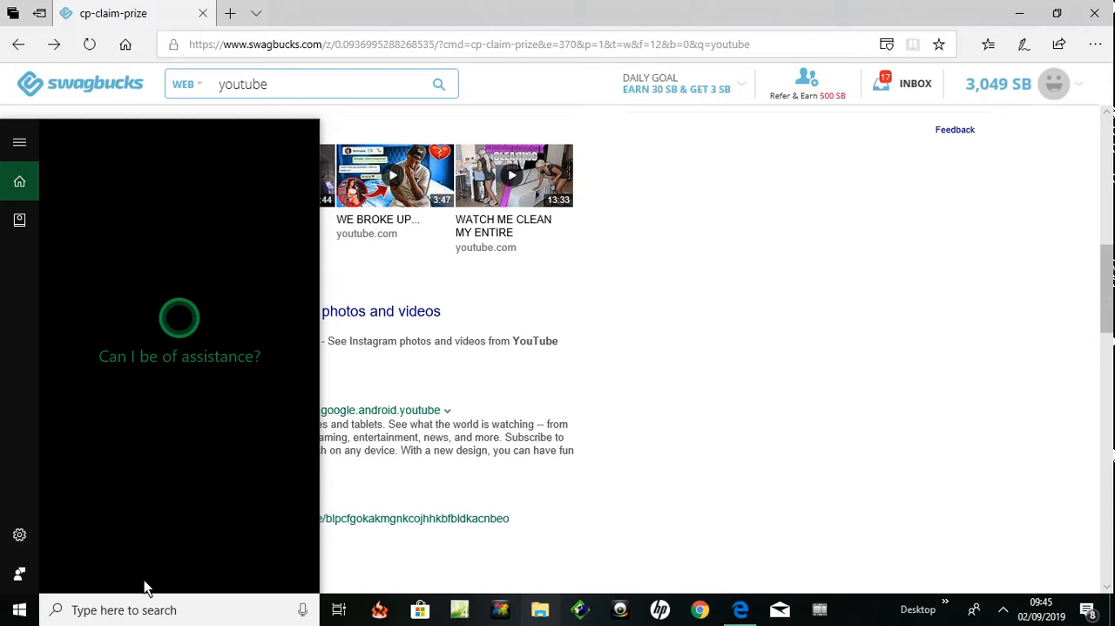
Browse File Explorer into Windows (C:) > Program Files > GIMP 2
click(539, 609)
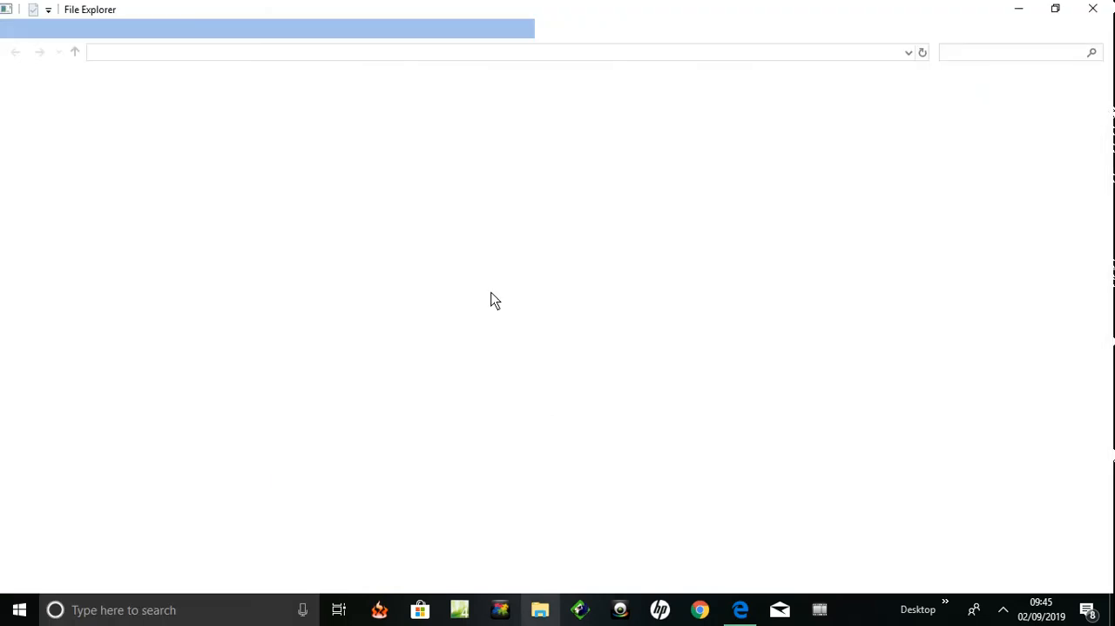
mouse_move(180, 137)
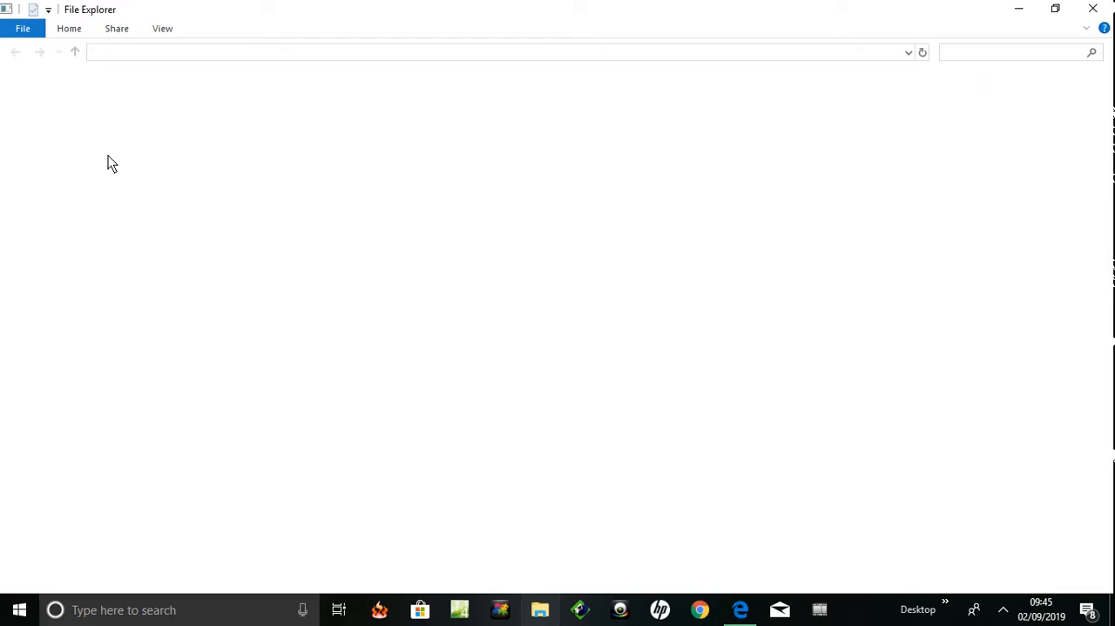
mouse_move(103, 180)
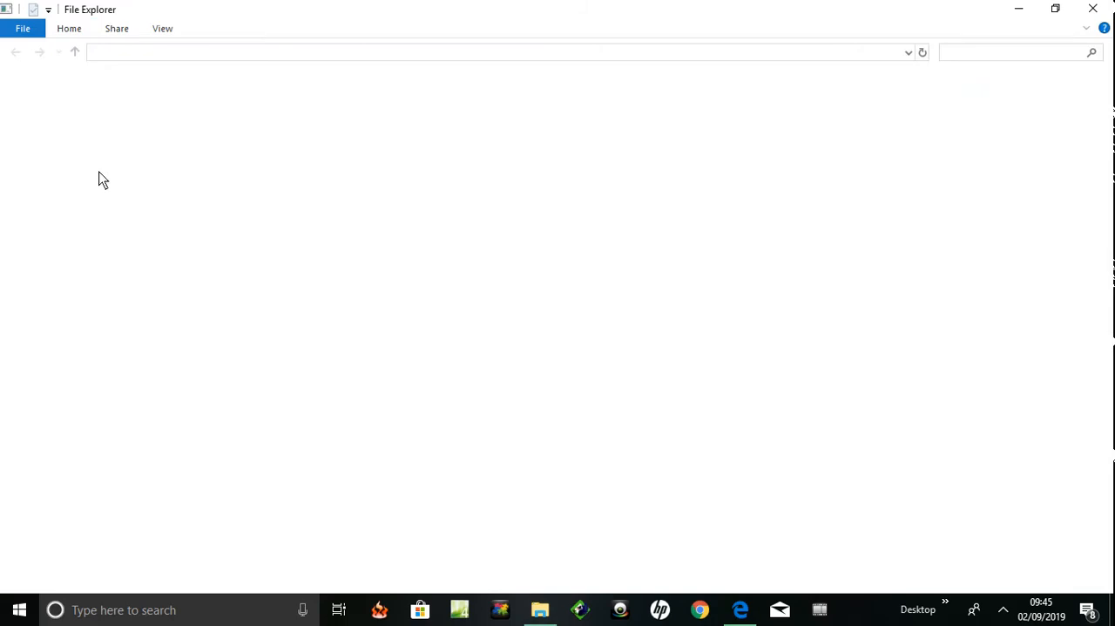
mouse_move(89, 181)
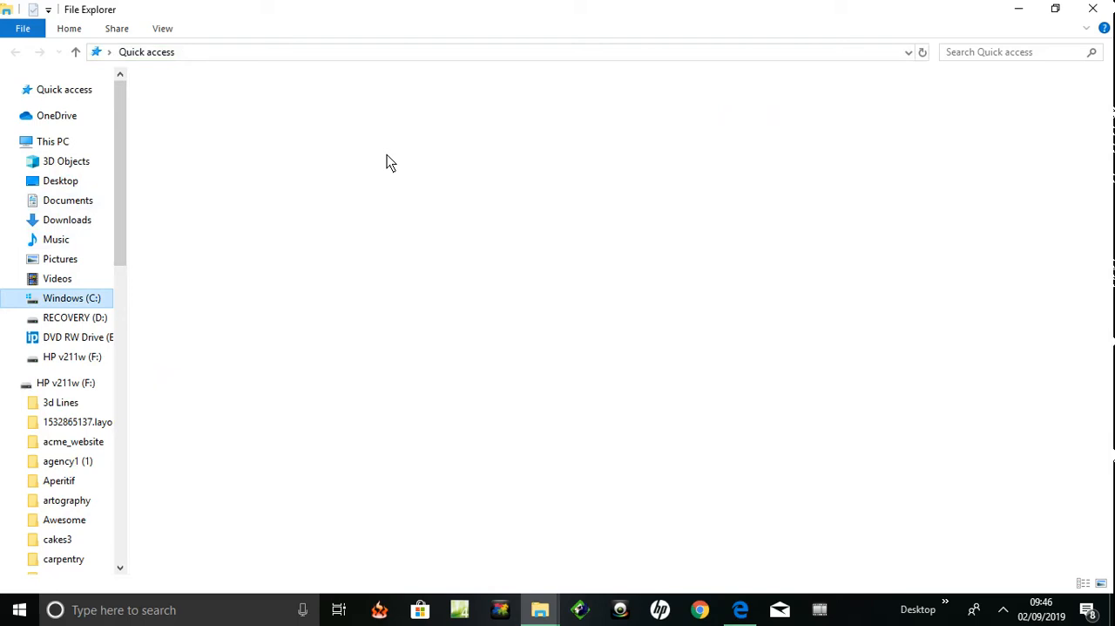
click(71, 297)
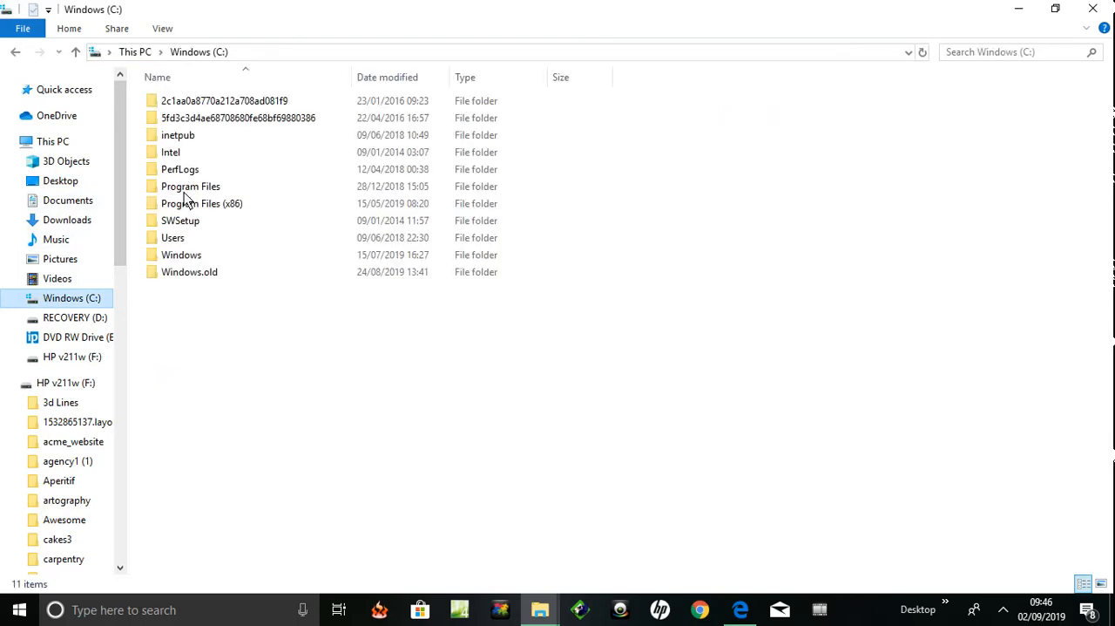
click(190, 186)
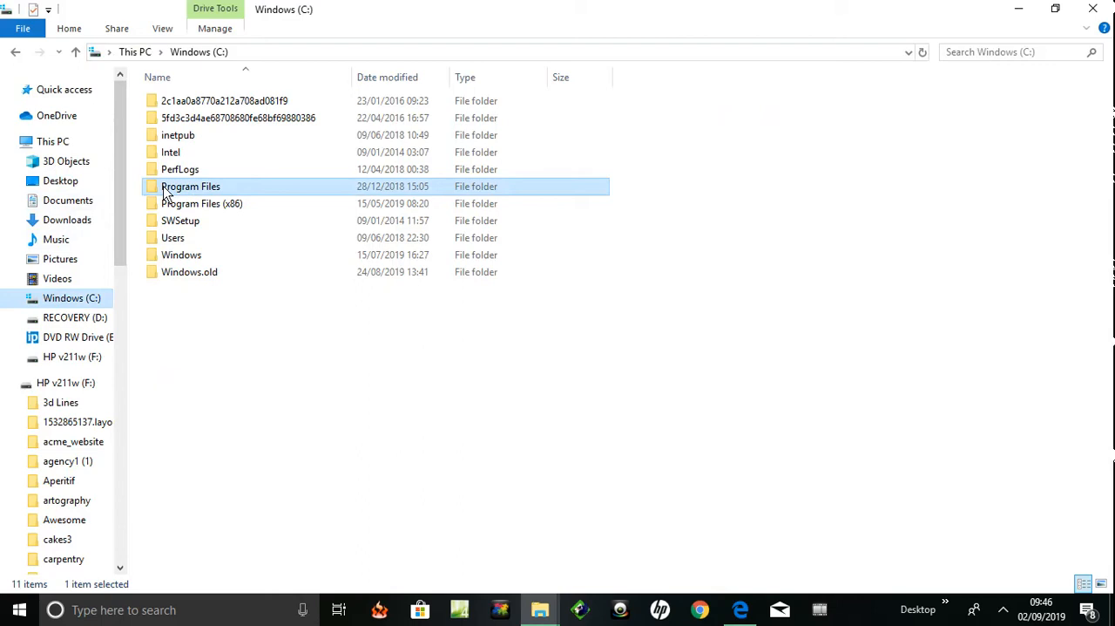
double_click(190, 186)
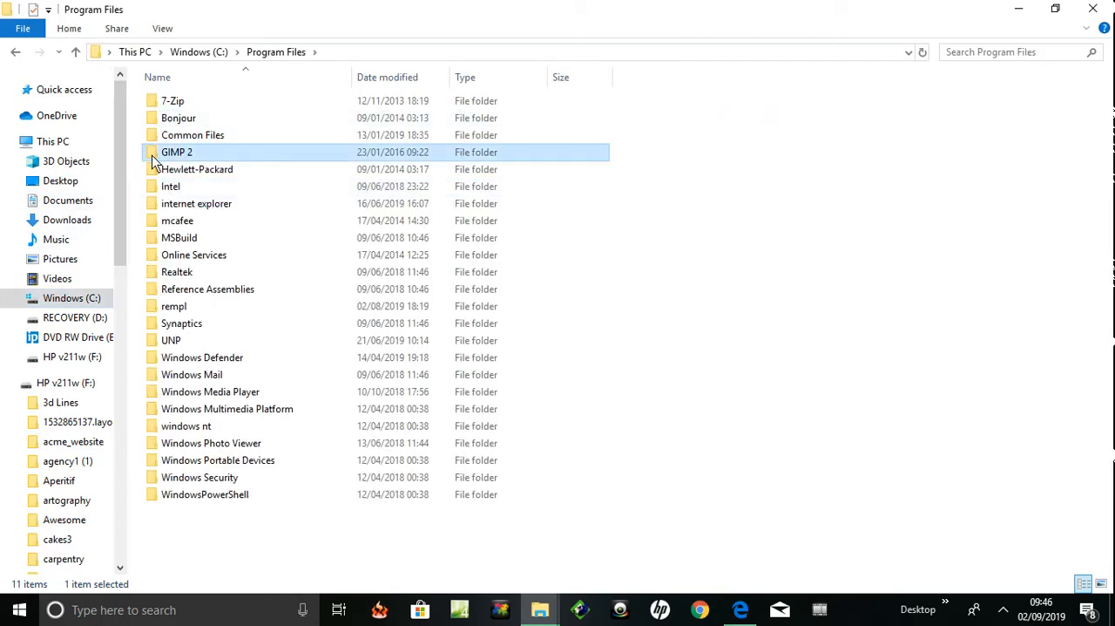
double_click(176, 151)
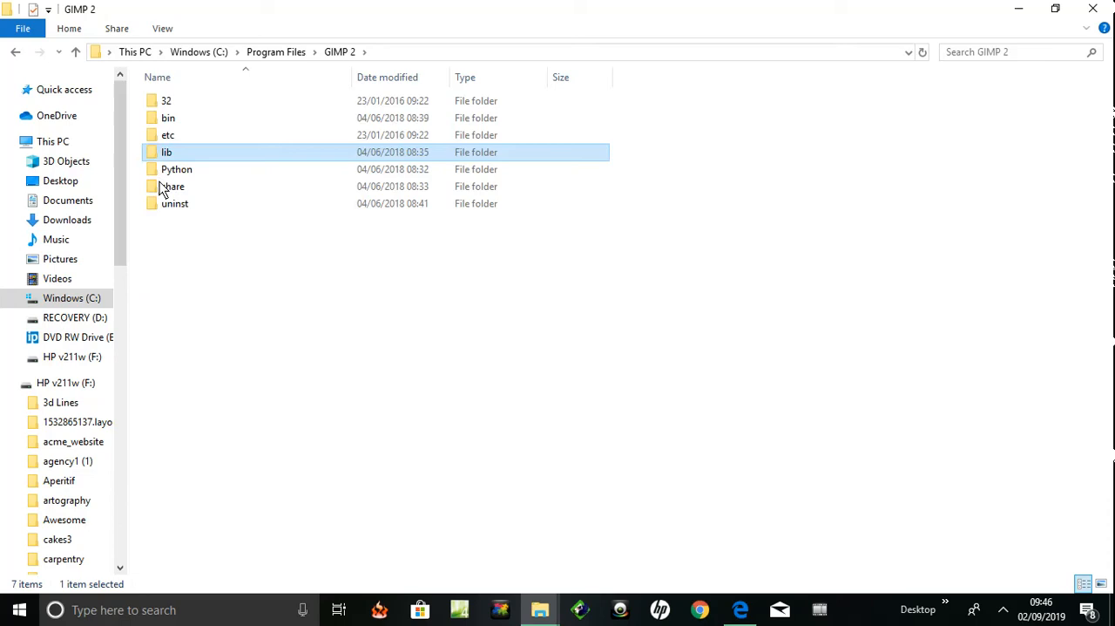
Continue into share > gimp > 2.0 and pick the brushes folder
click(172, 186)
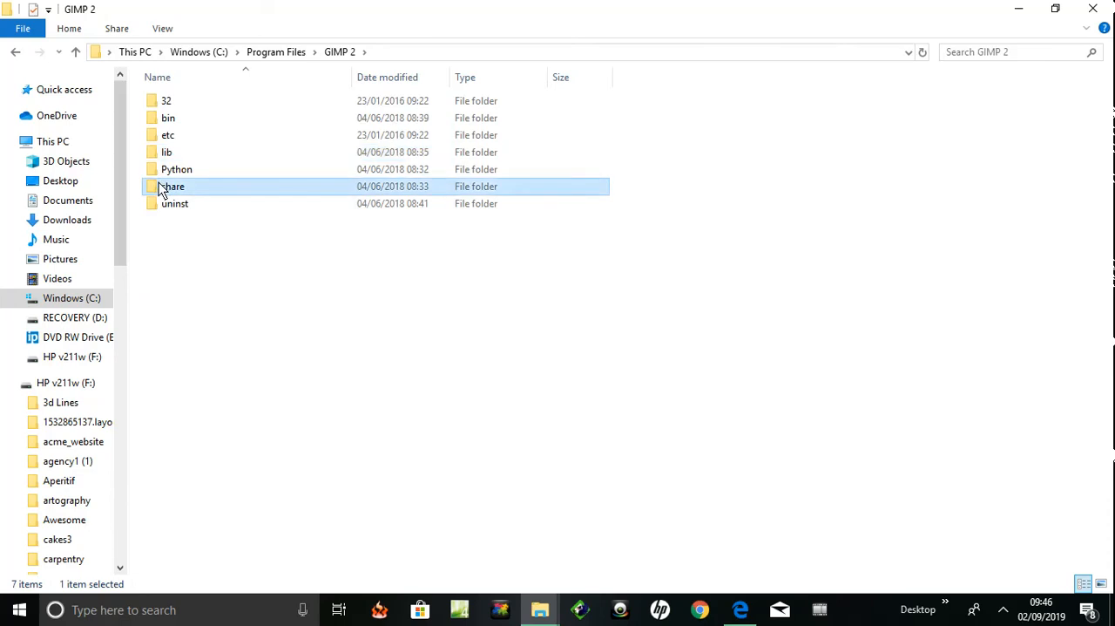
double_click(171, 186)
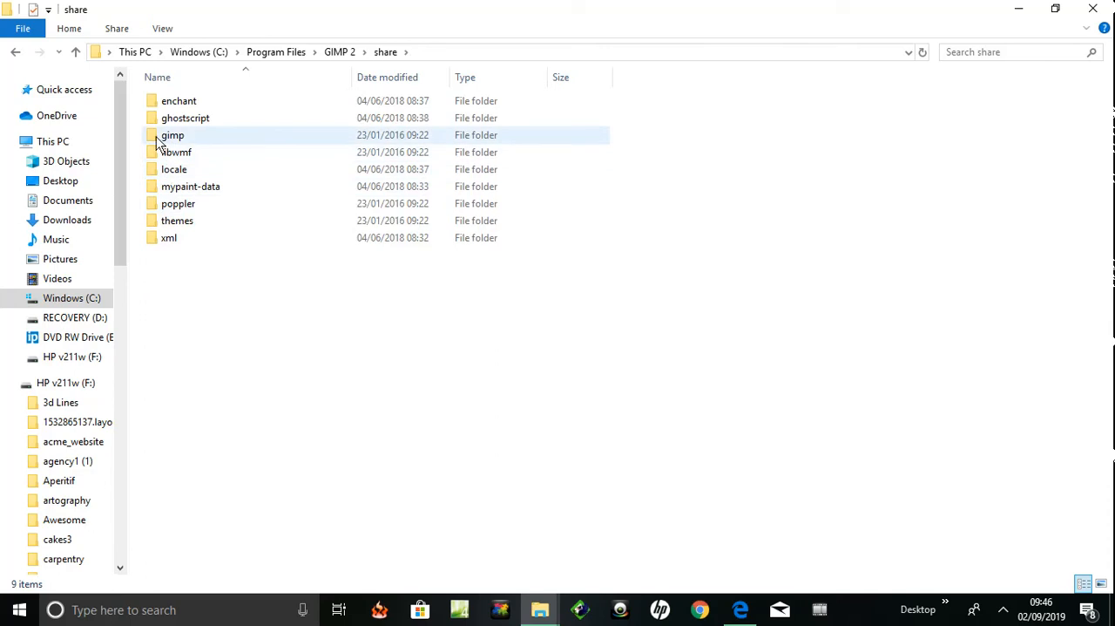
double_click(173, 135)
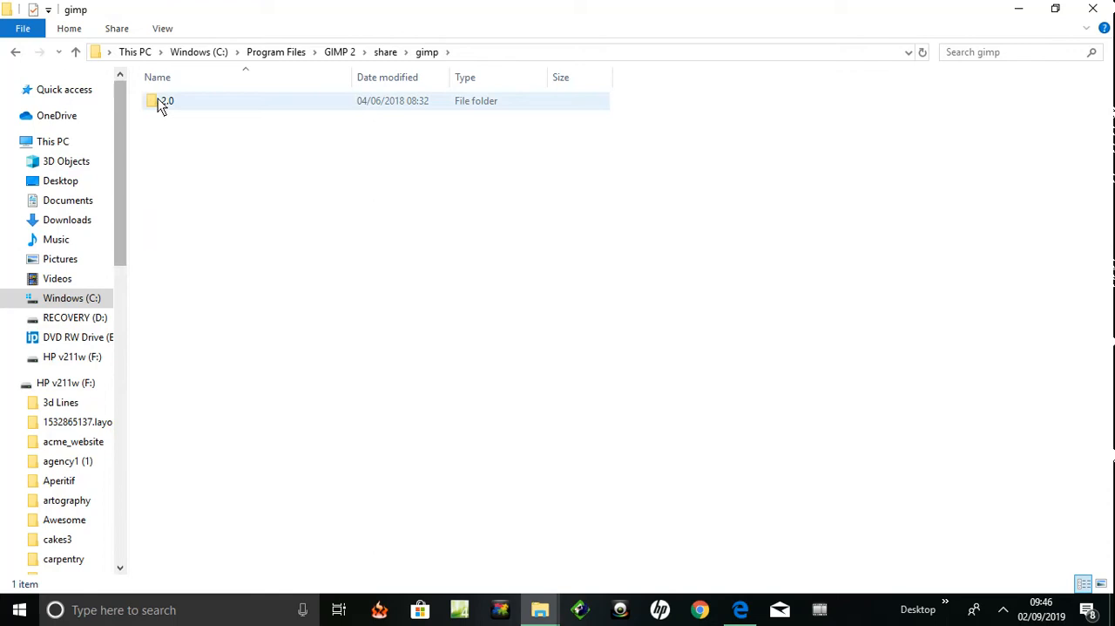
double_click(165, 100)
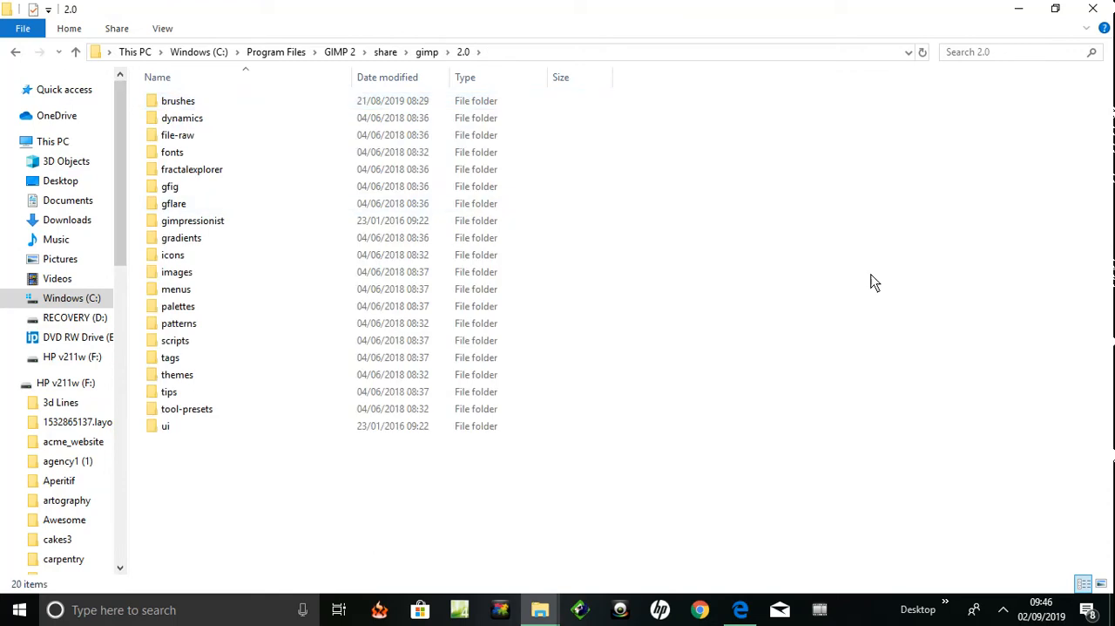
mouse_move(956, 304)
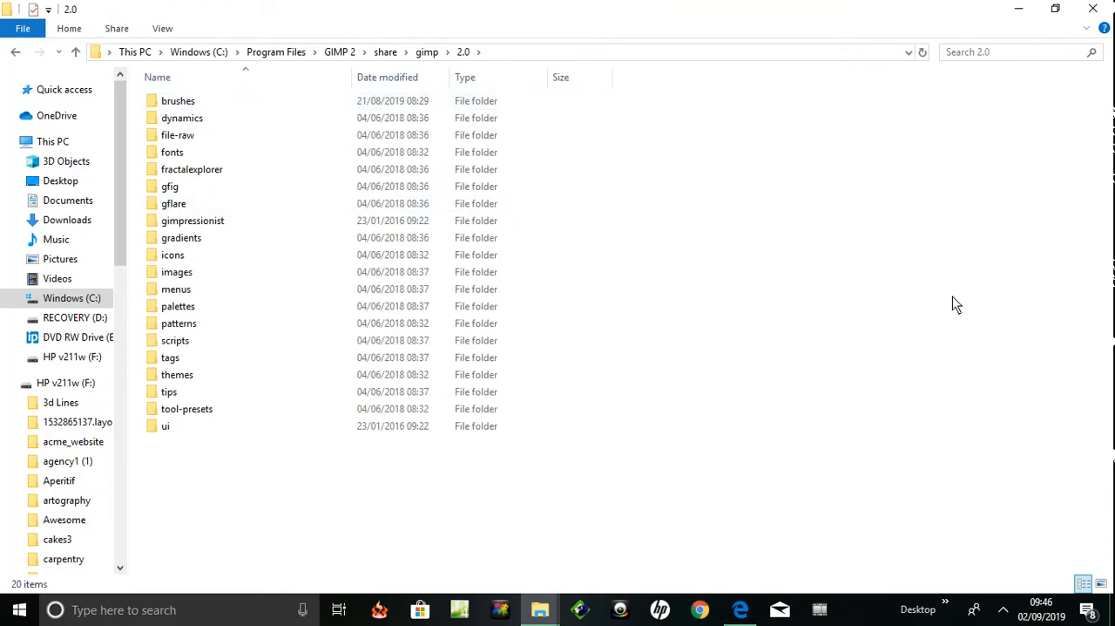
click(171, 152)
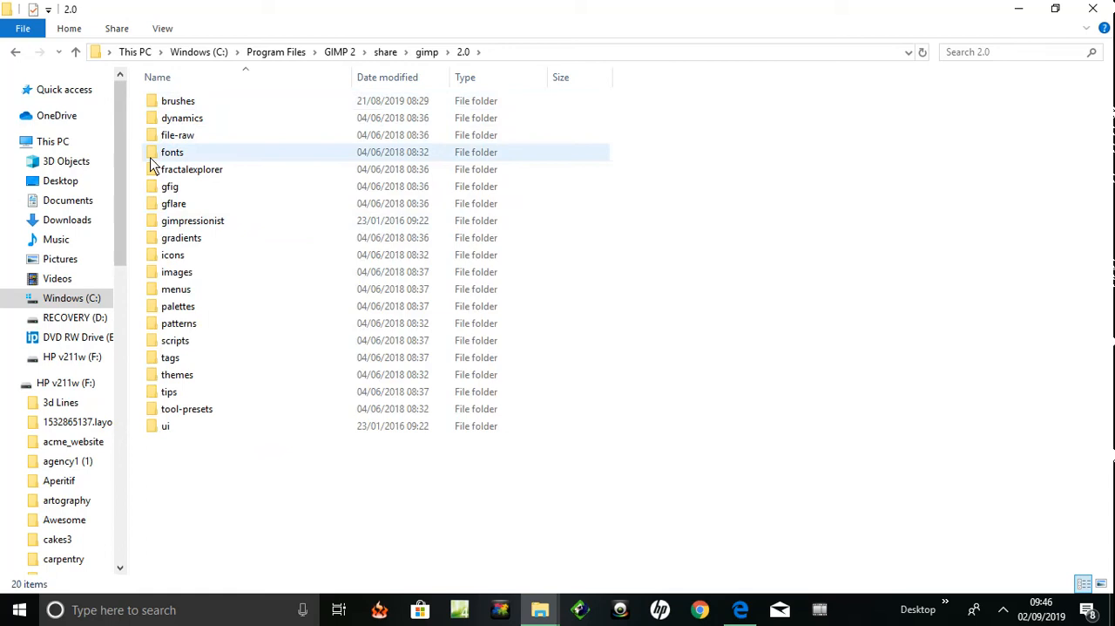
mouse_move(172, 151)
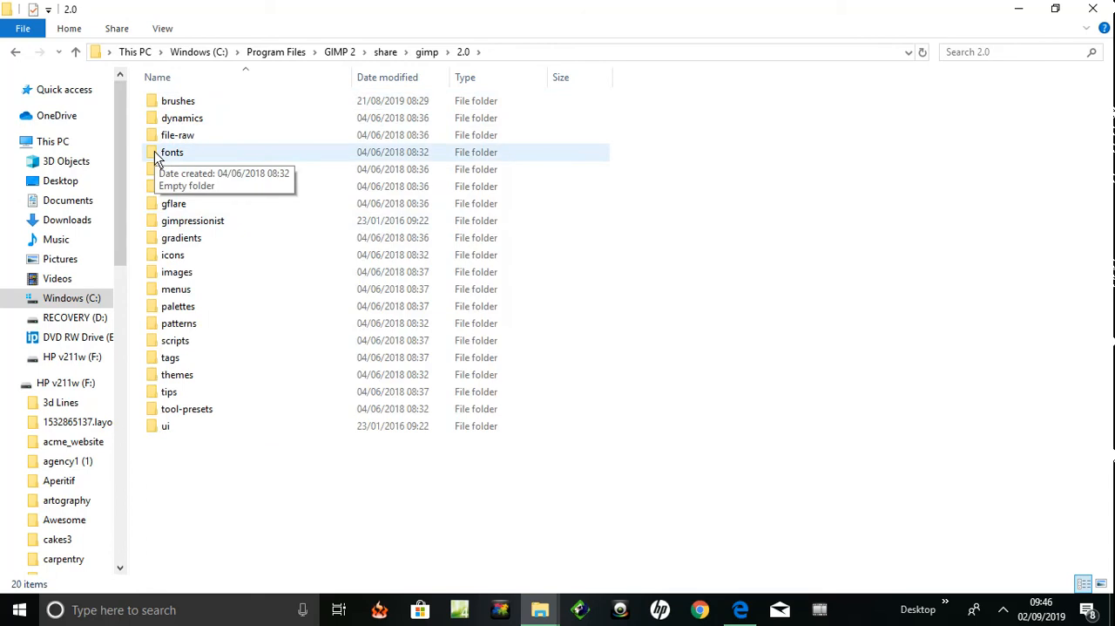
mouse_move(339, 345)
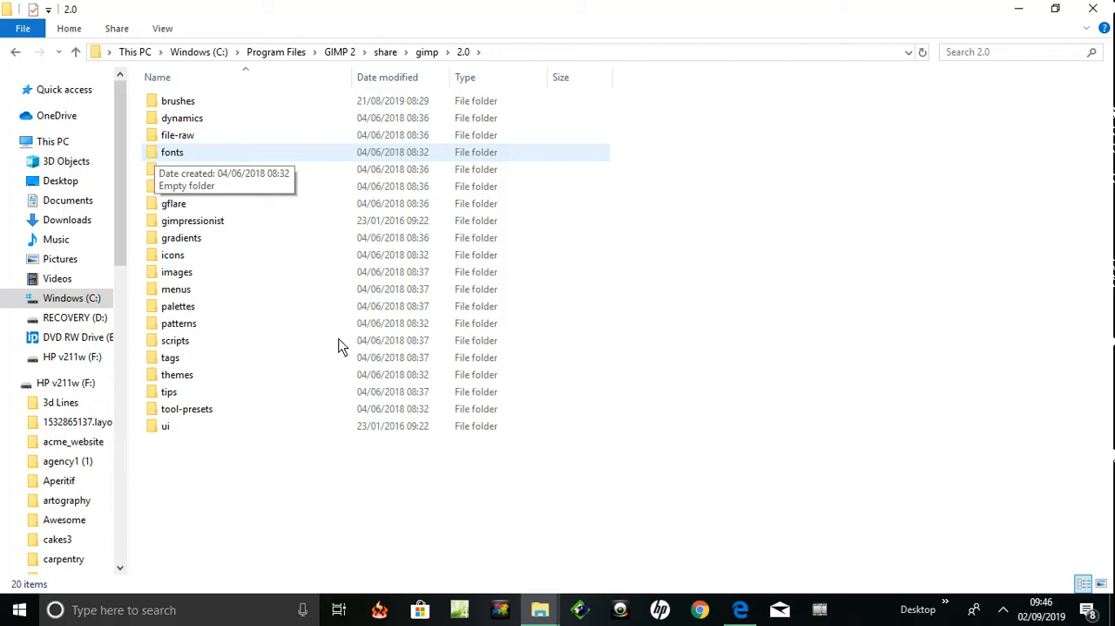
mouse_move(1006, 267)
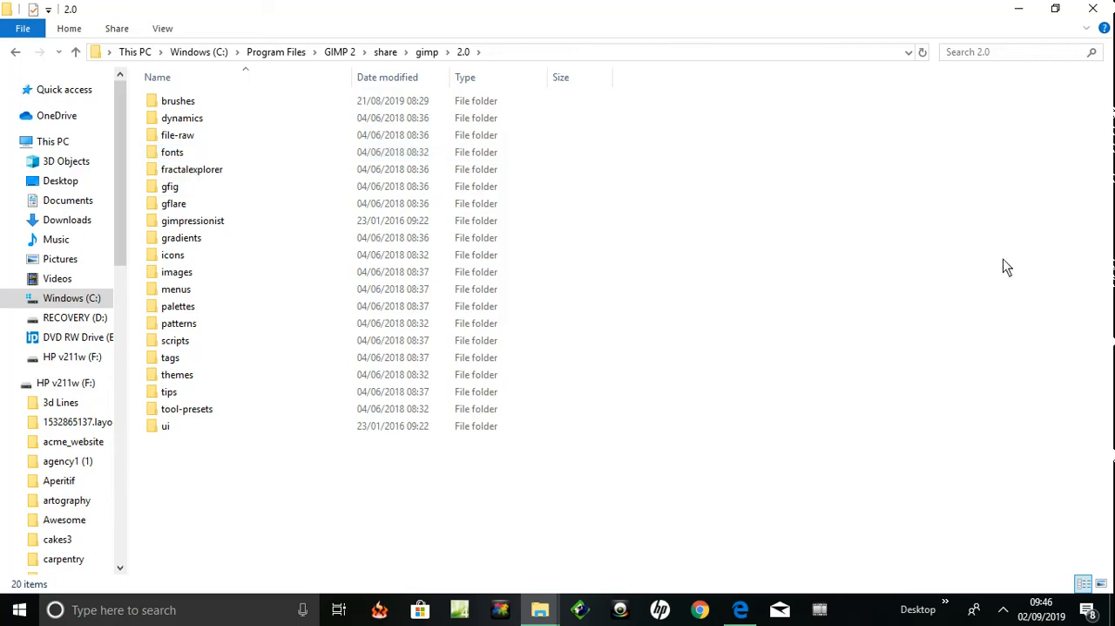
mouse_move(803, 506)
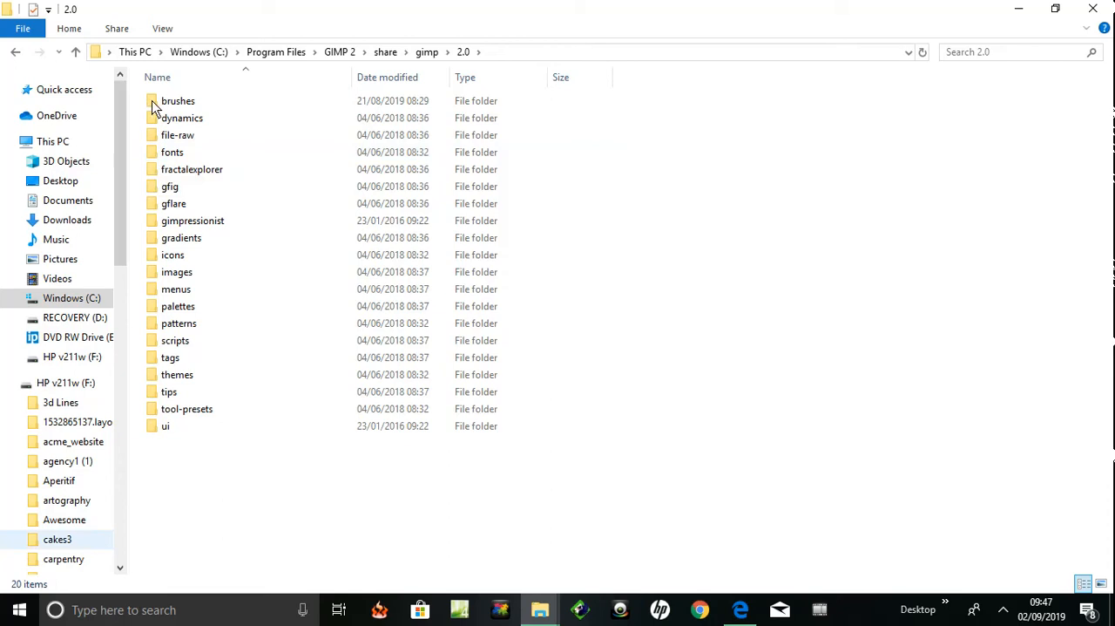
click(178, 100)
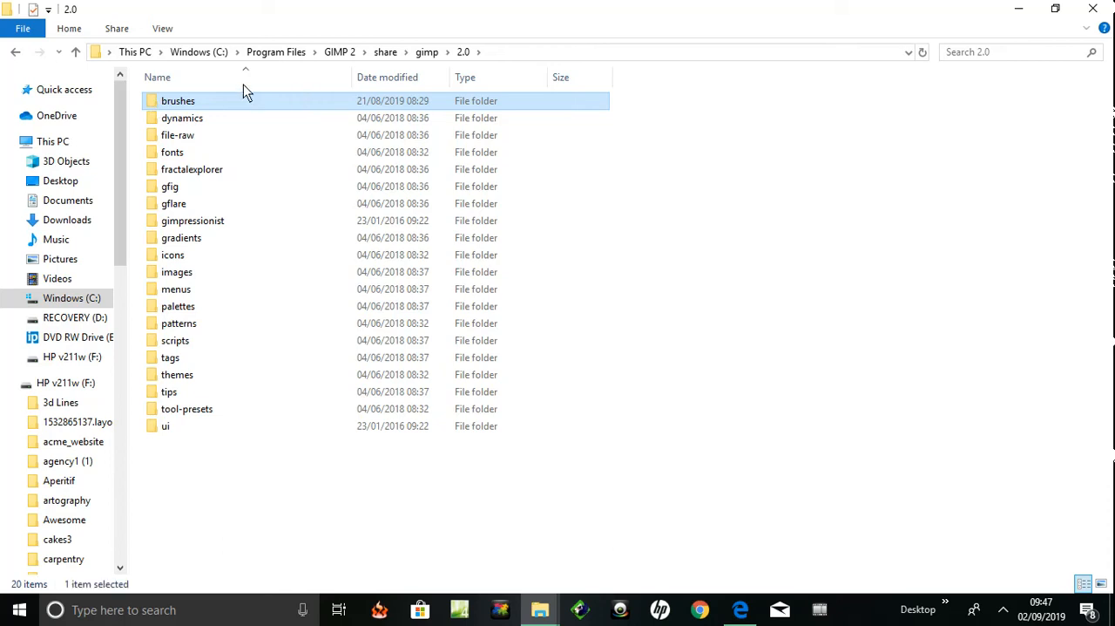
mouse_move(154, 103)
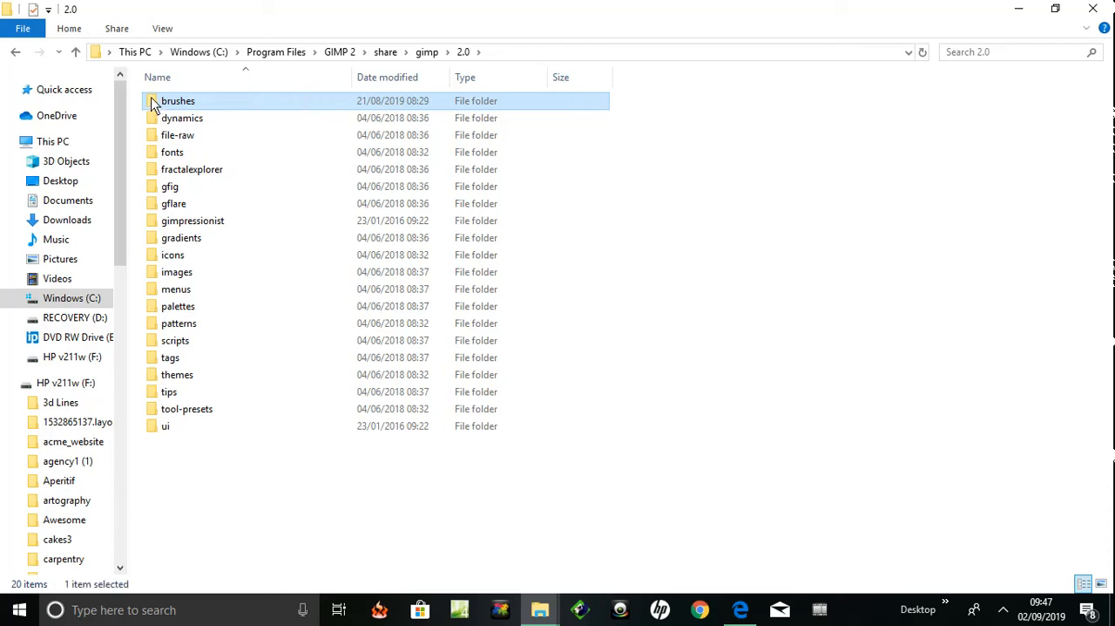
mouse_move(1097, 104)
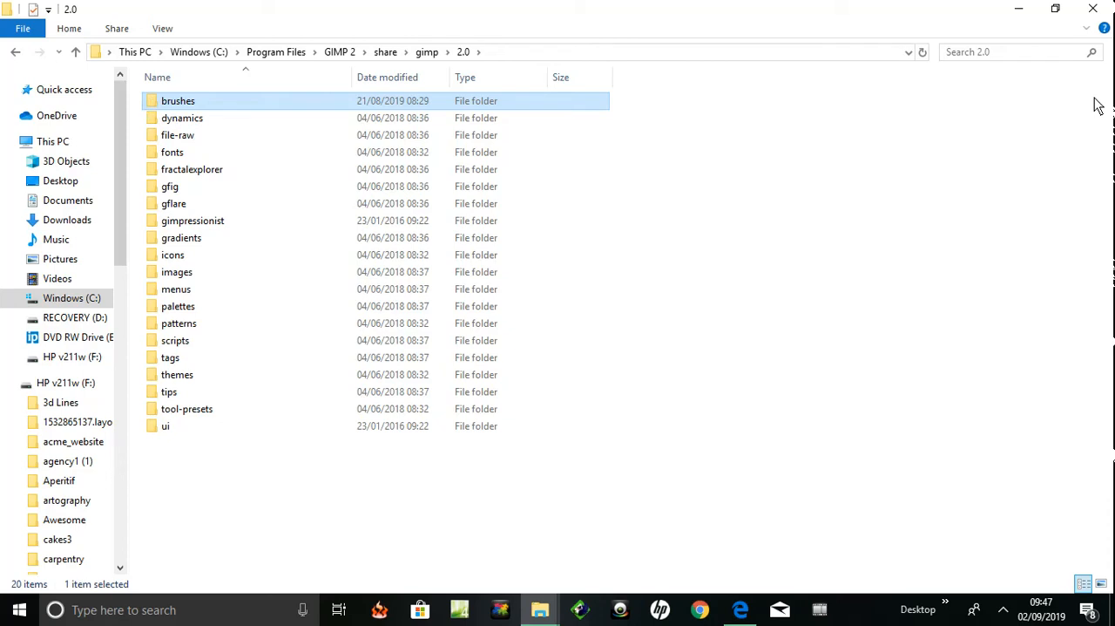
mouse_move(168, 109)
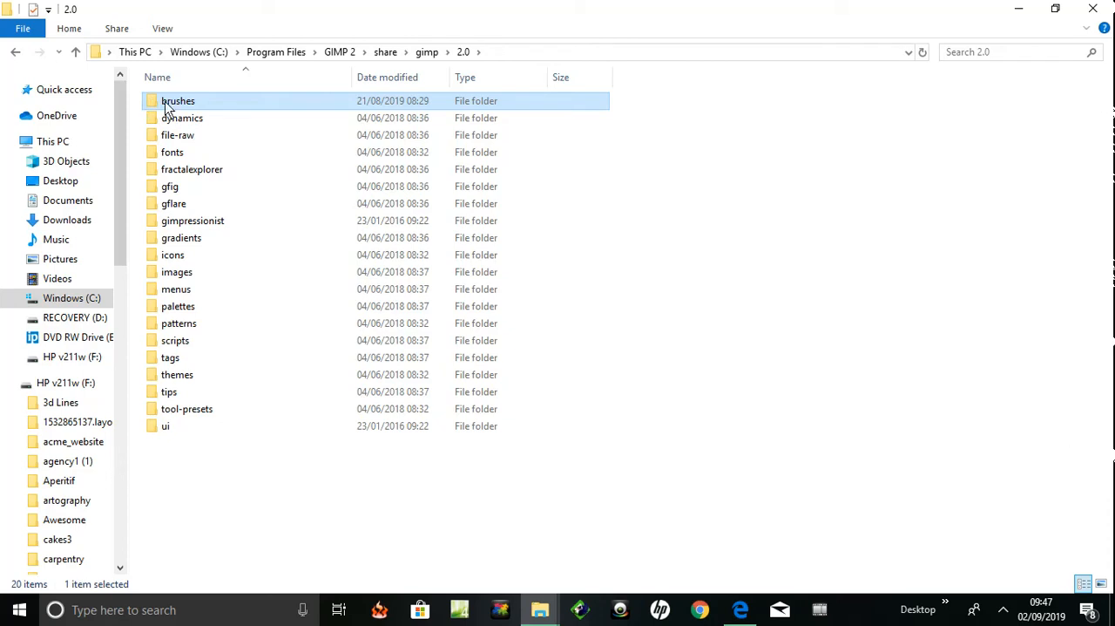
mouse_move(207, 134)
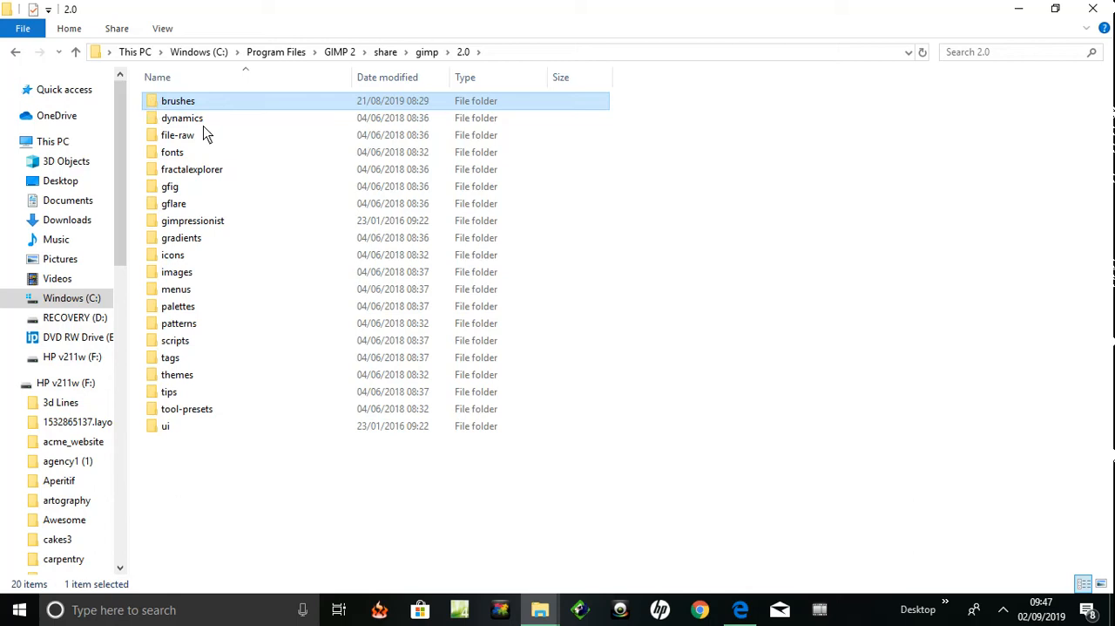
mouse_move(715, 486)
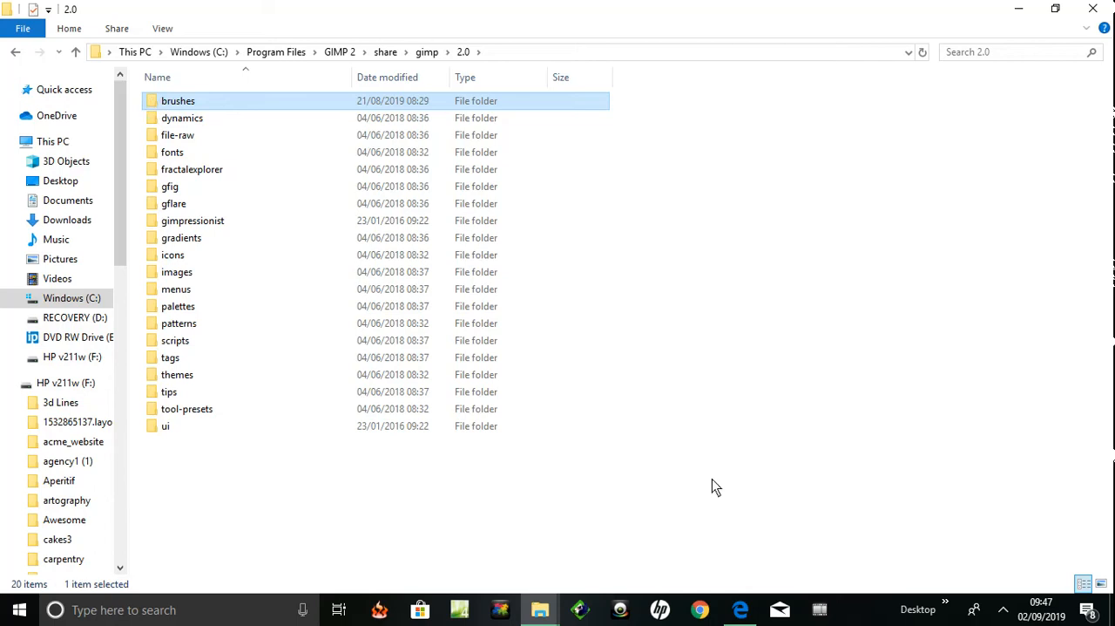
Enter GIMP's brushes folder and go into the ColourPigments folder with its PowderExplosionKIT ABR file
double_click(178, 100)
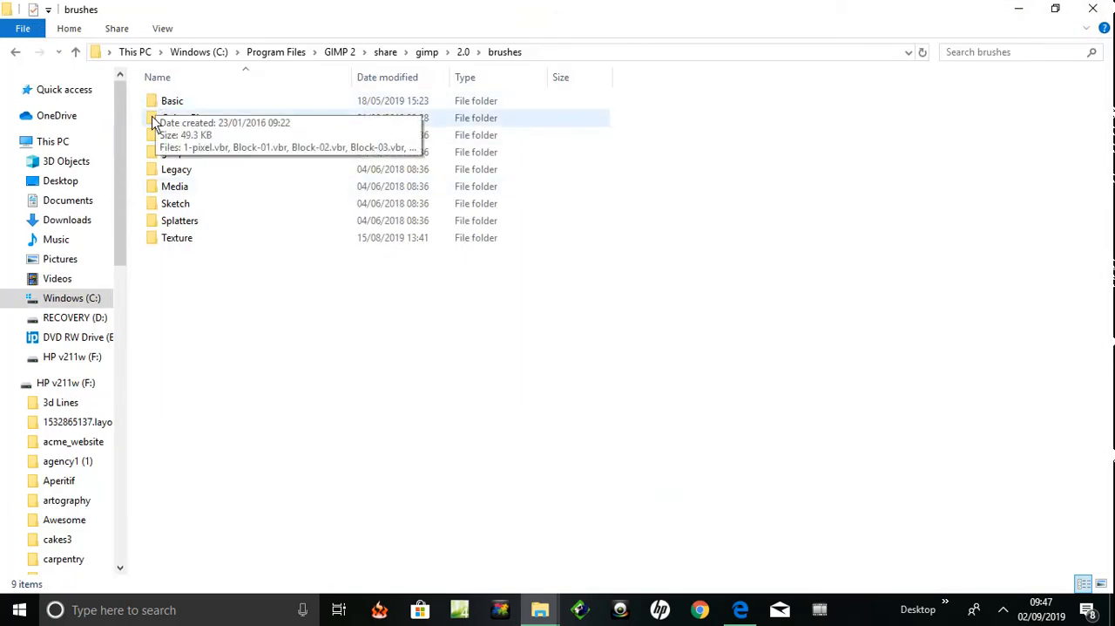
mouse_move(169, 134)
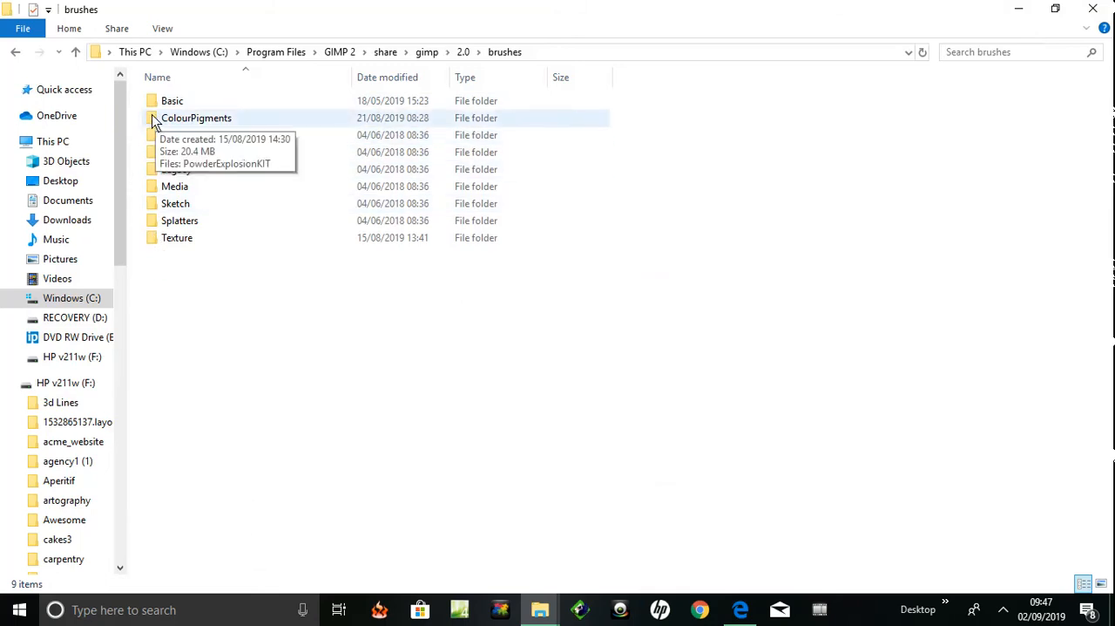
click(196, 118)
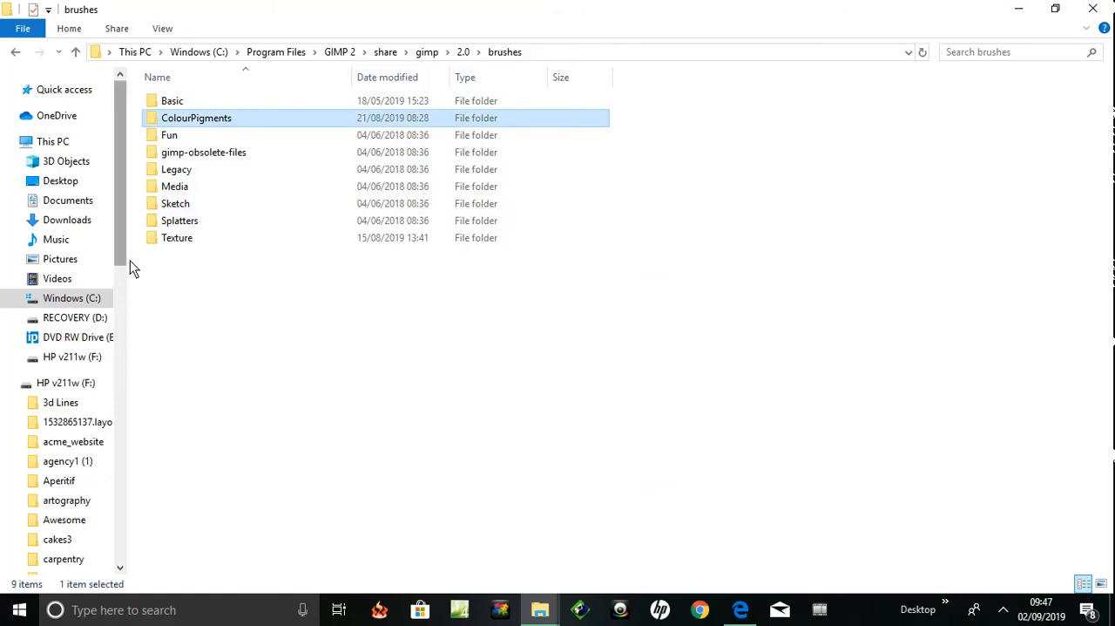
double_click(196, 118)
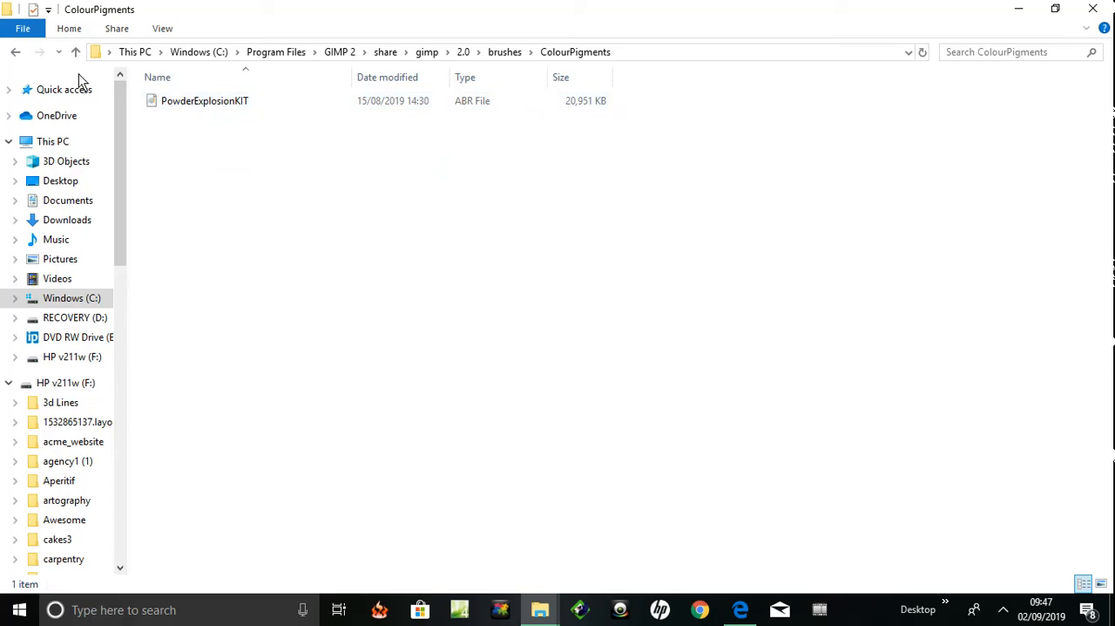
mouse_move(76, 52)
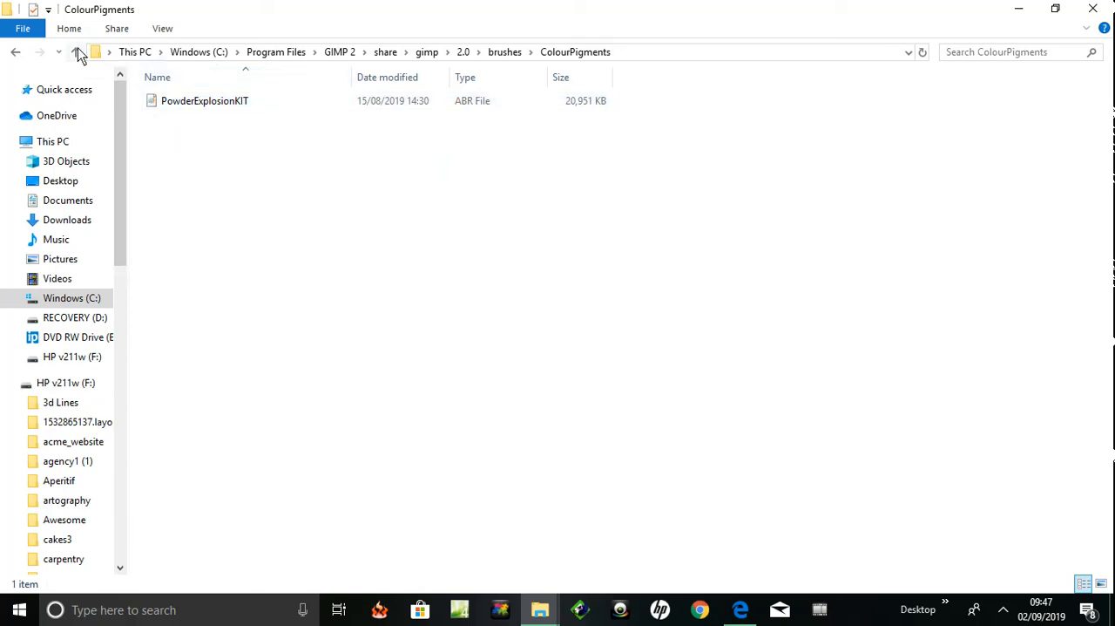
click(76, 51)
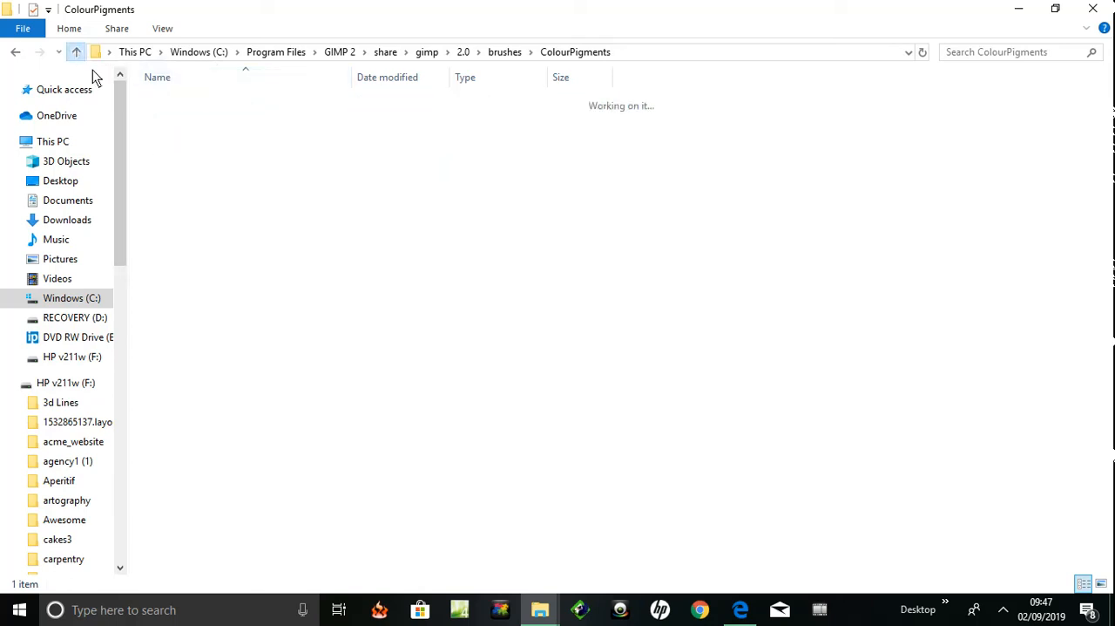
click(76, 51)
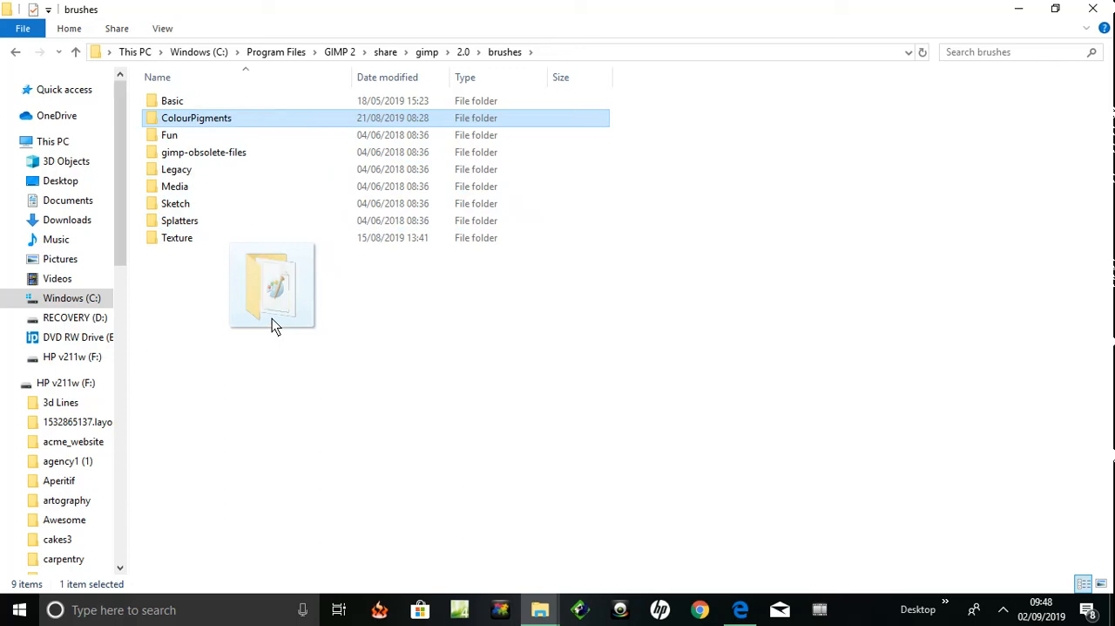
Drag the ColourPigments folder onto Documents > Gimpstock, removing it from GIMP's brushes
drag(274, 286, 70, 219)
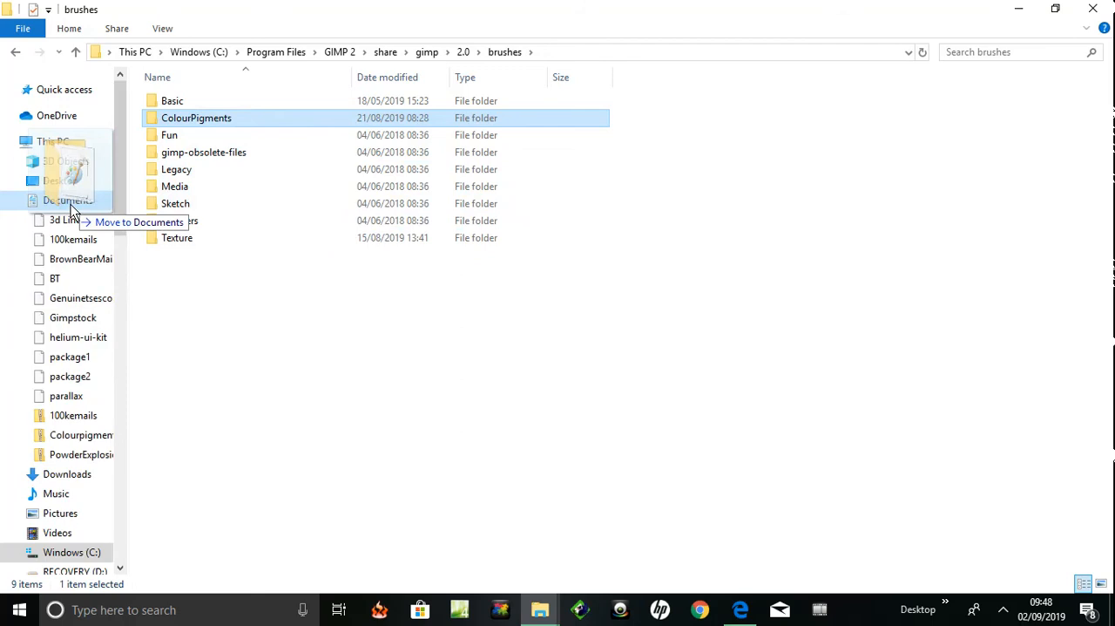
mouse_move(77, 258)
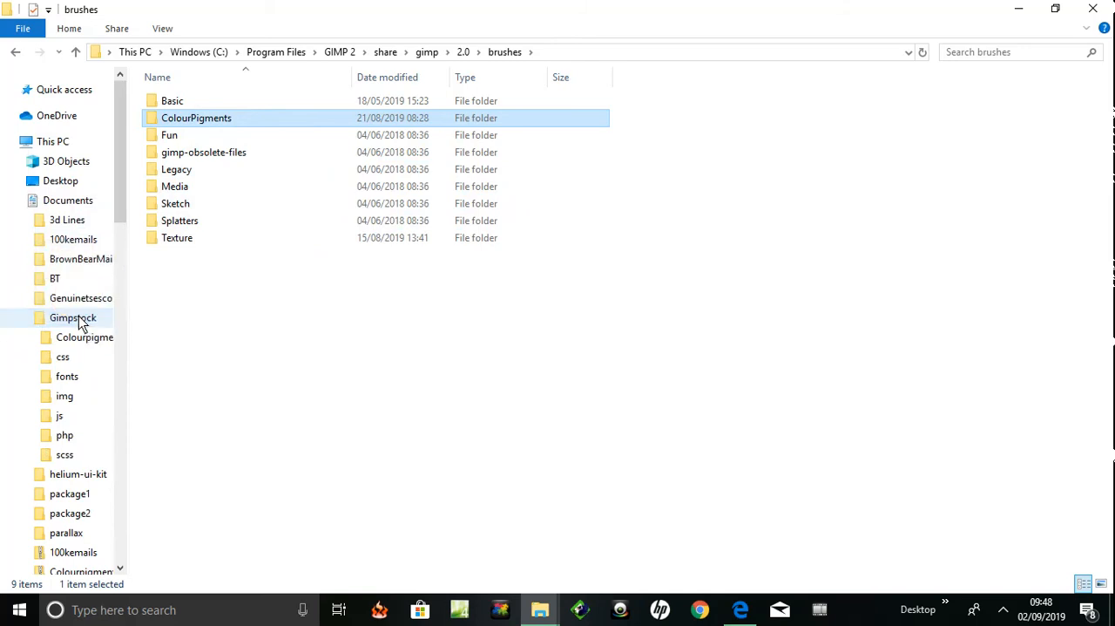
mouse_move(303, 346)
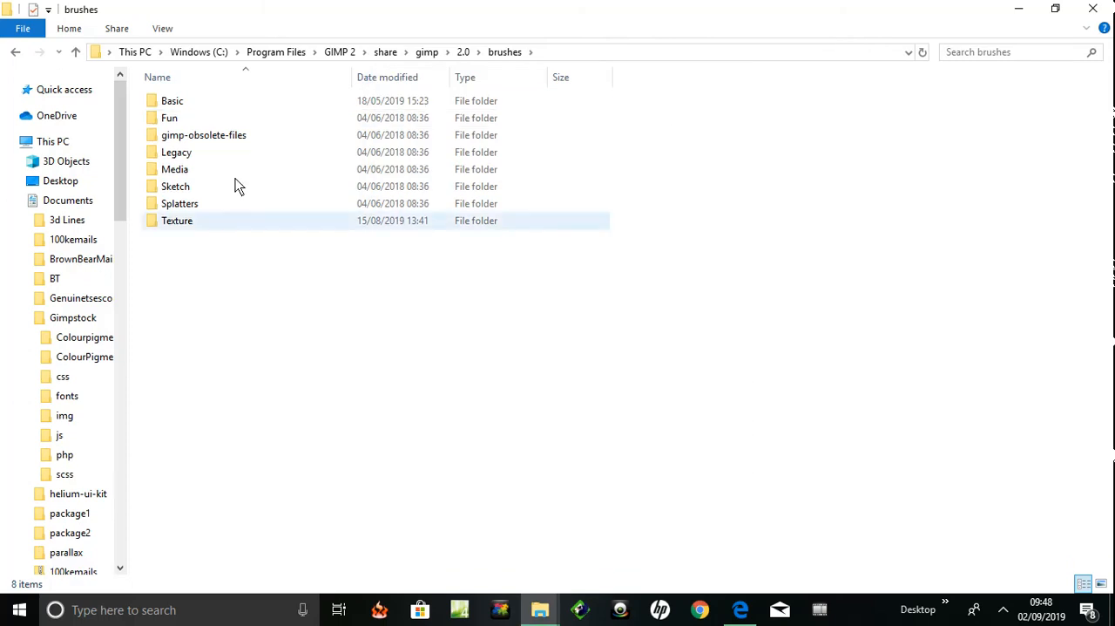
click(243, 327)
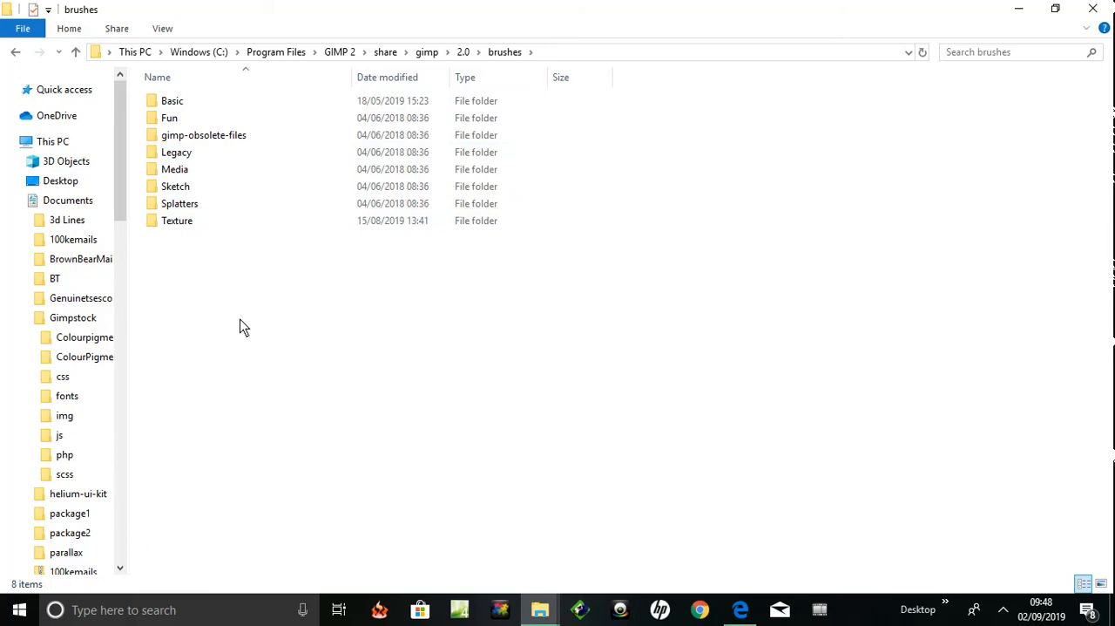
click(169, 118)
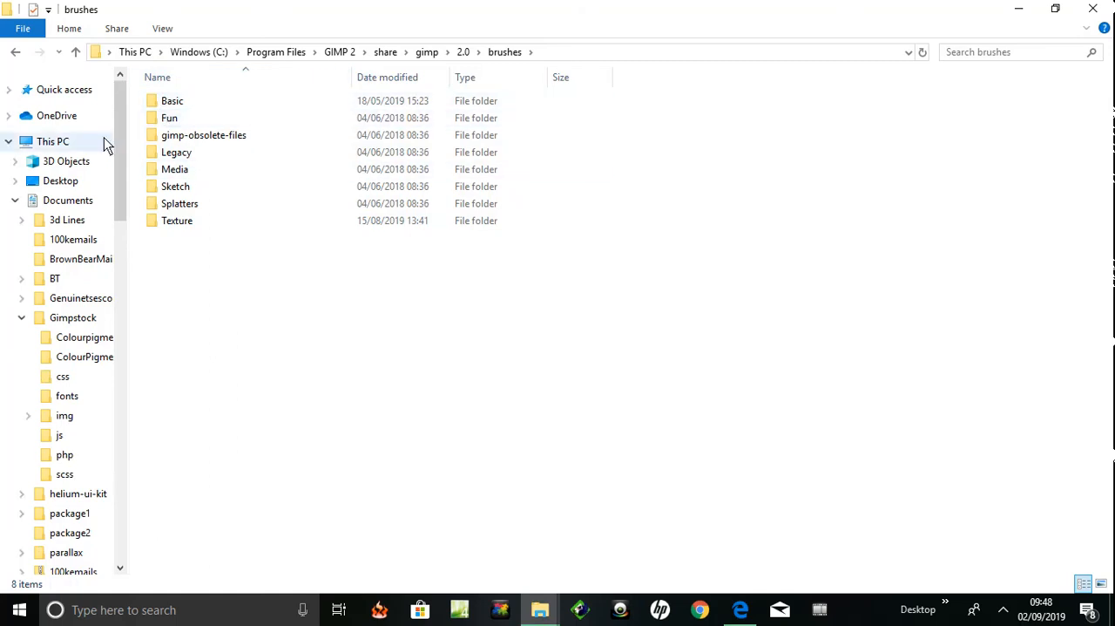
click(173, 100)
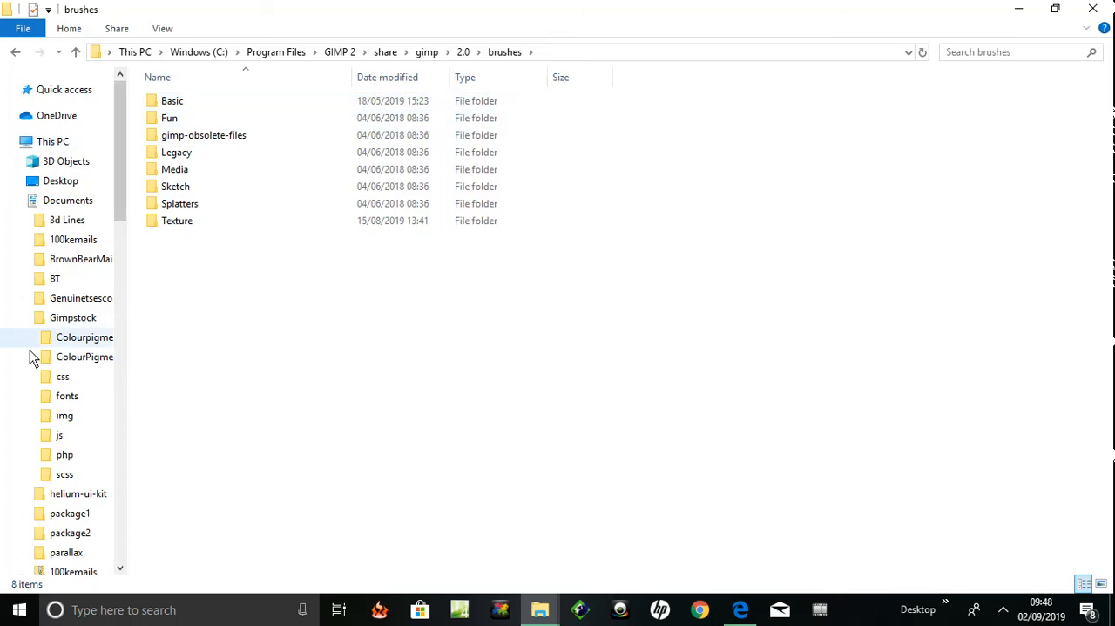
click(85, 337)
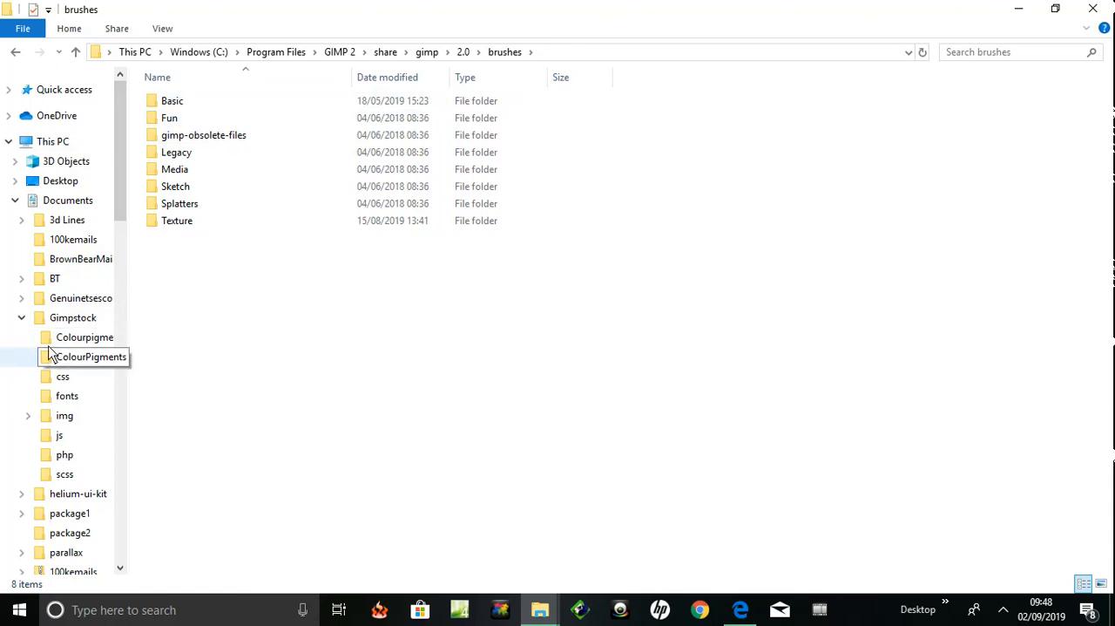
mouse_move(49, 355)
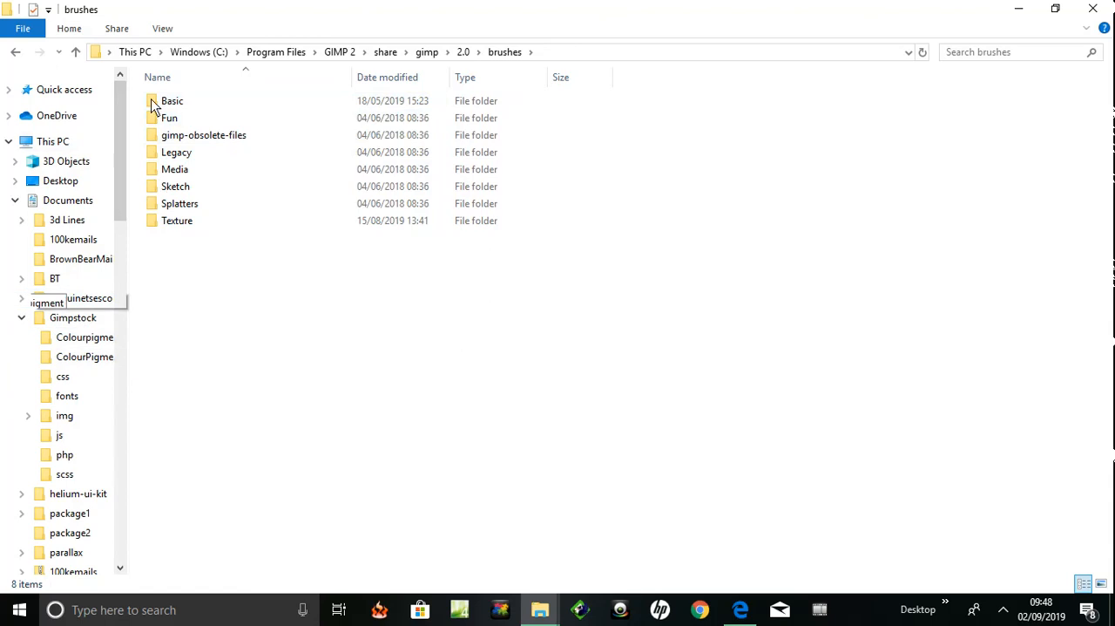
click(169, 118)
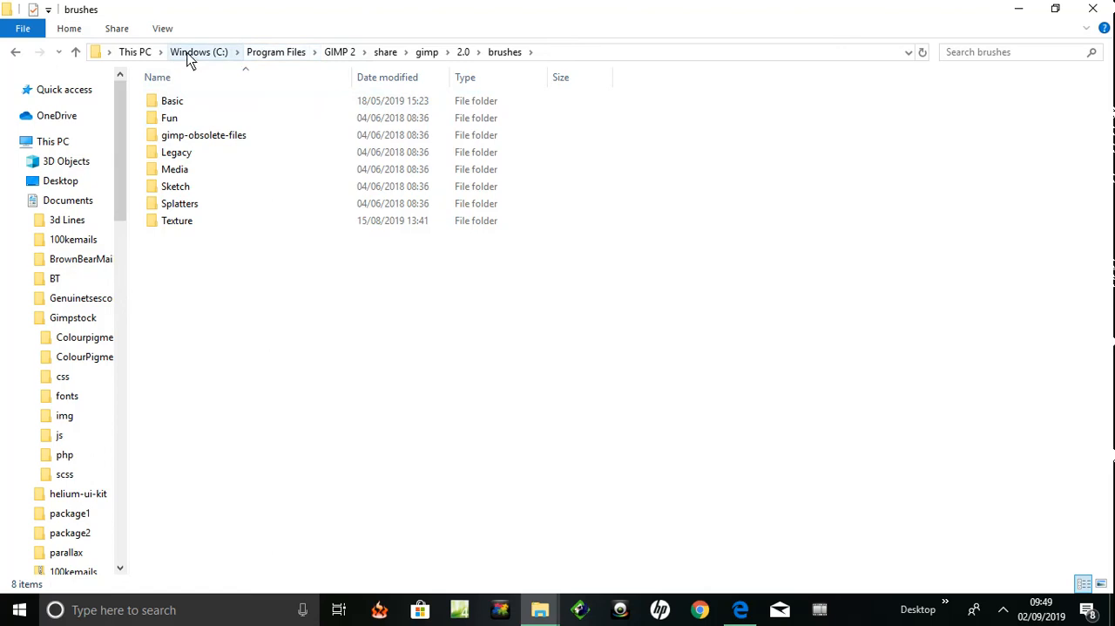
mouse_move(338, 59)
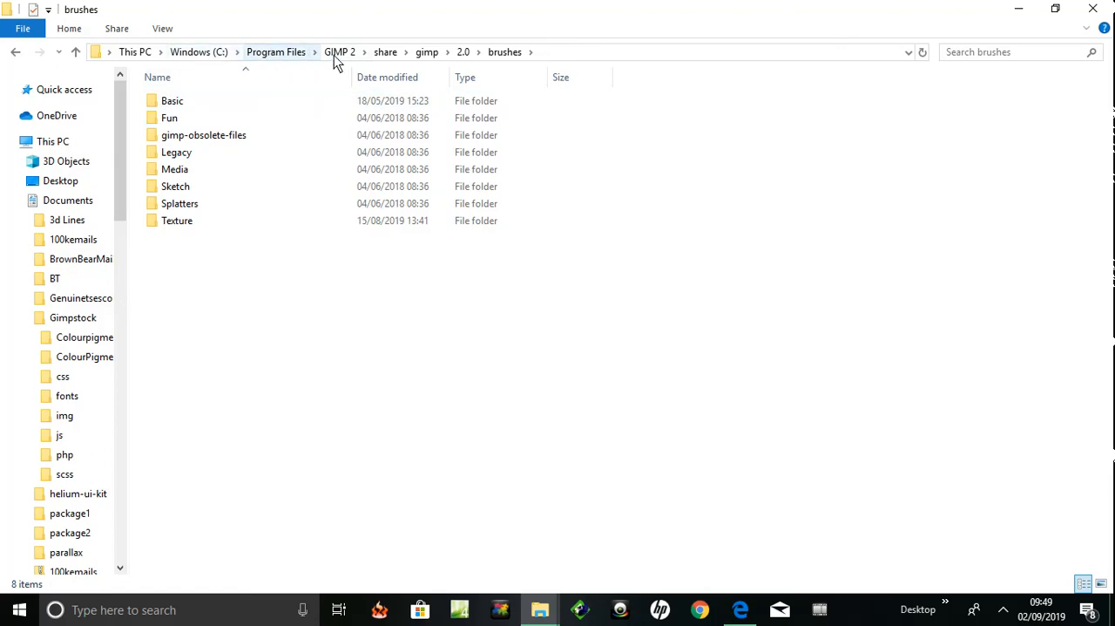
mouse_move(506, 52)
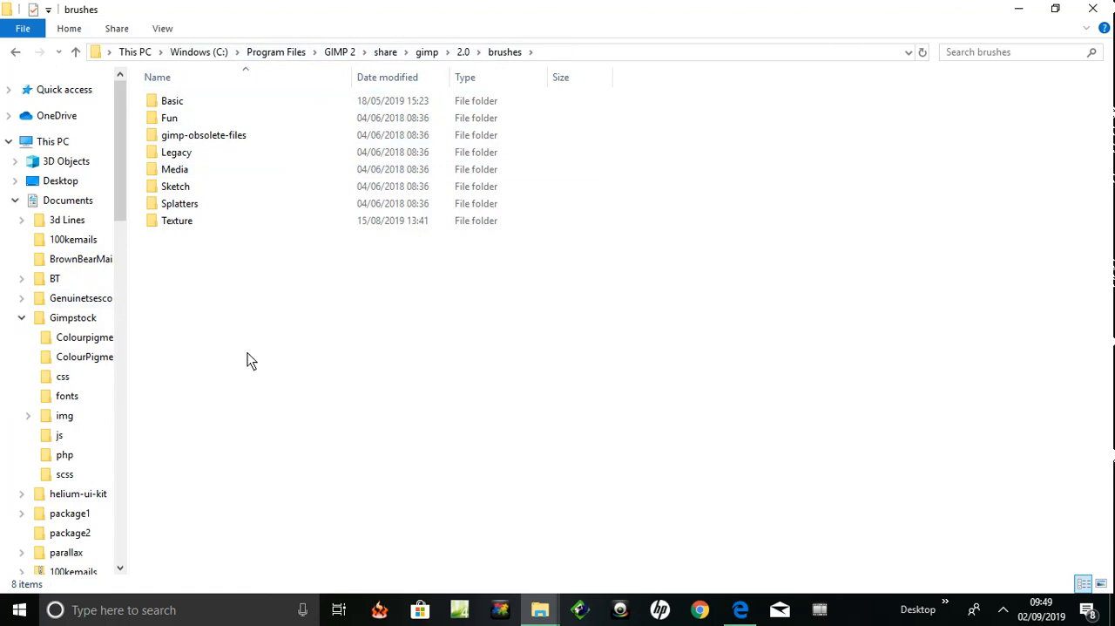
mouse_move(48, 200)
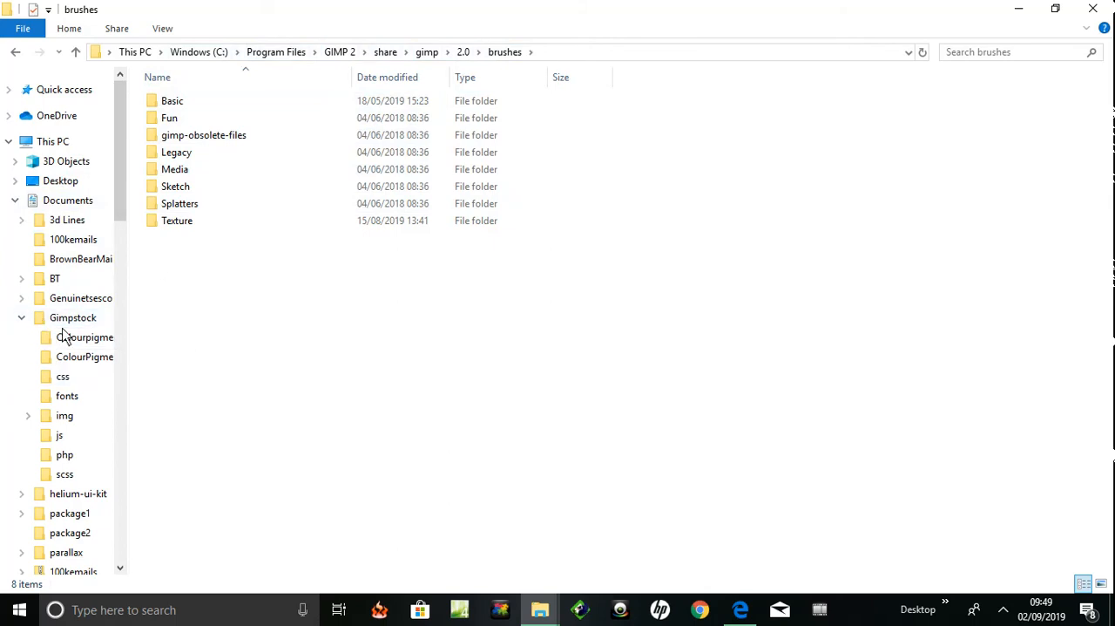
click(177, 221)
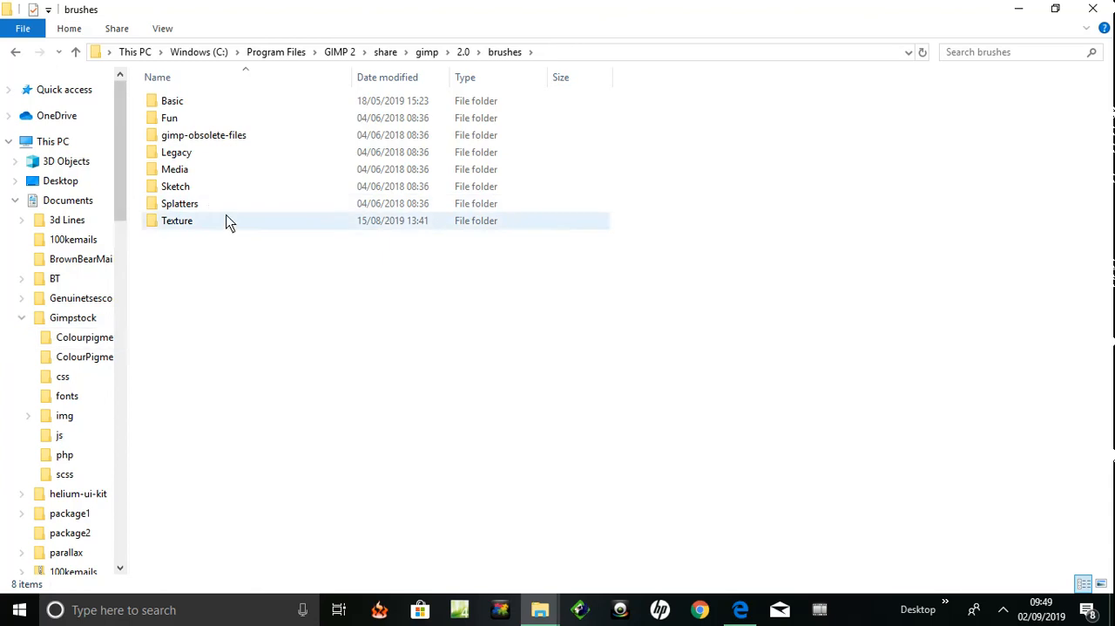
click(81, 259)
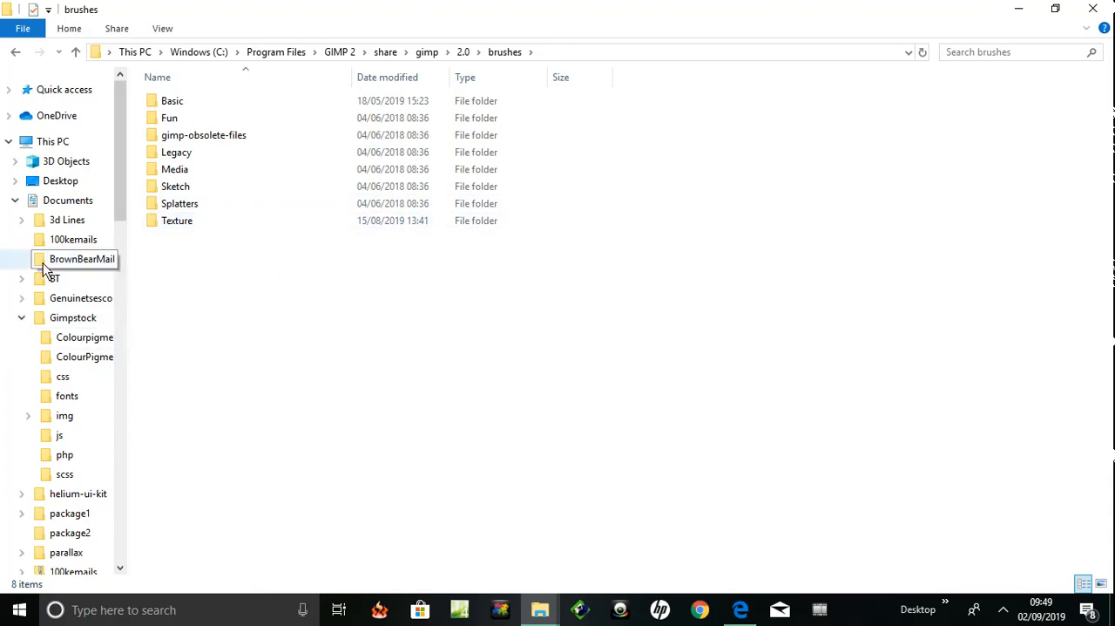